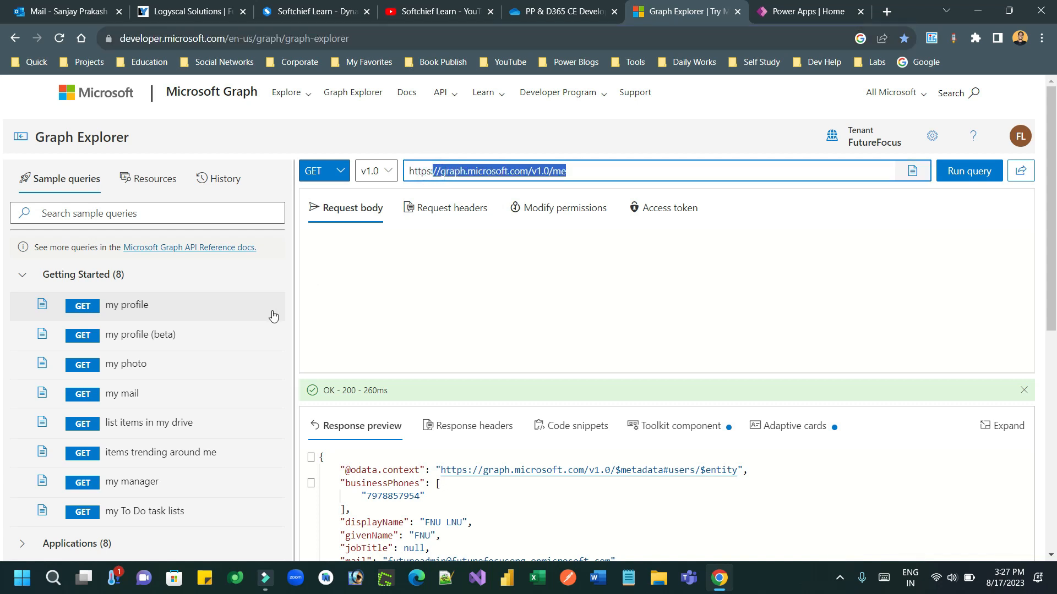
mouse_move(208, 250)
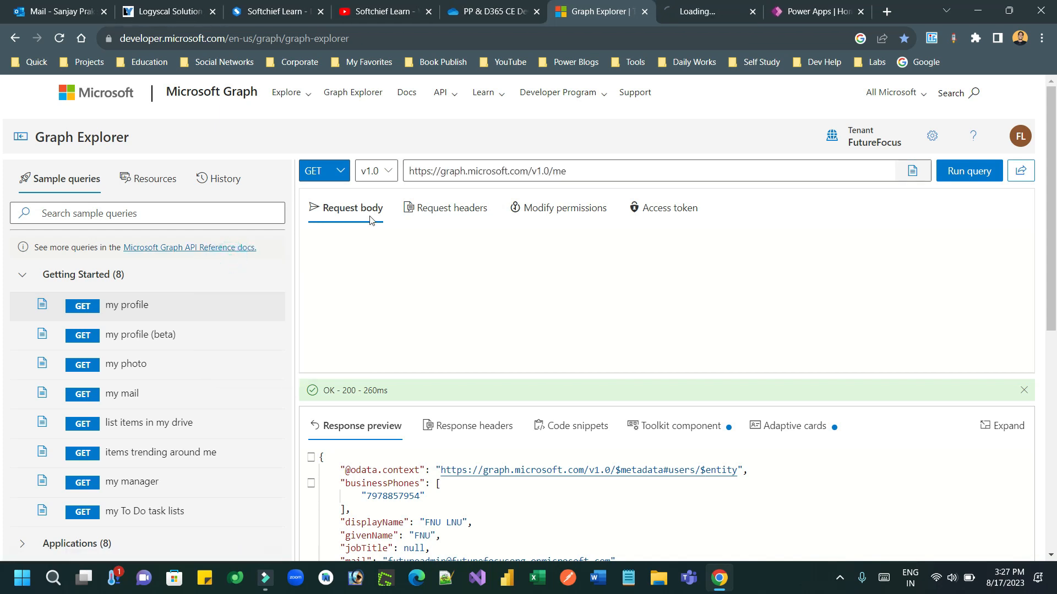
Scroll the Microsoft Learn v1.0 reference down to the 'Call the v1.0 endpoint' URL pattern
left_click(705, 12)
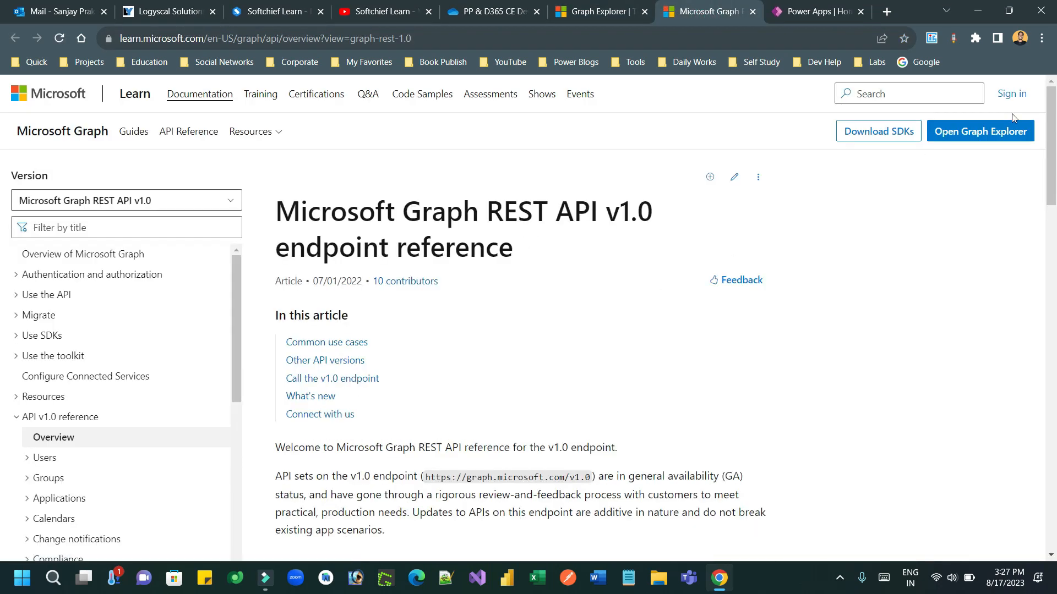
scroll("down", 3)
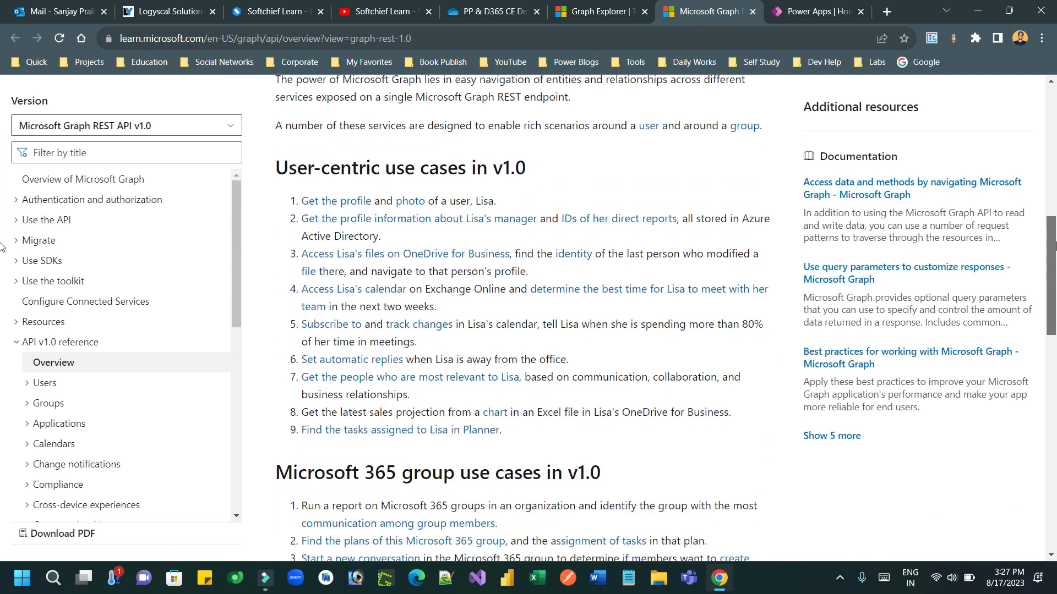
scroll("down", 3)
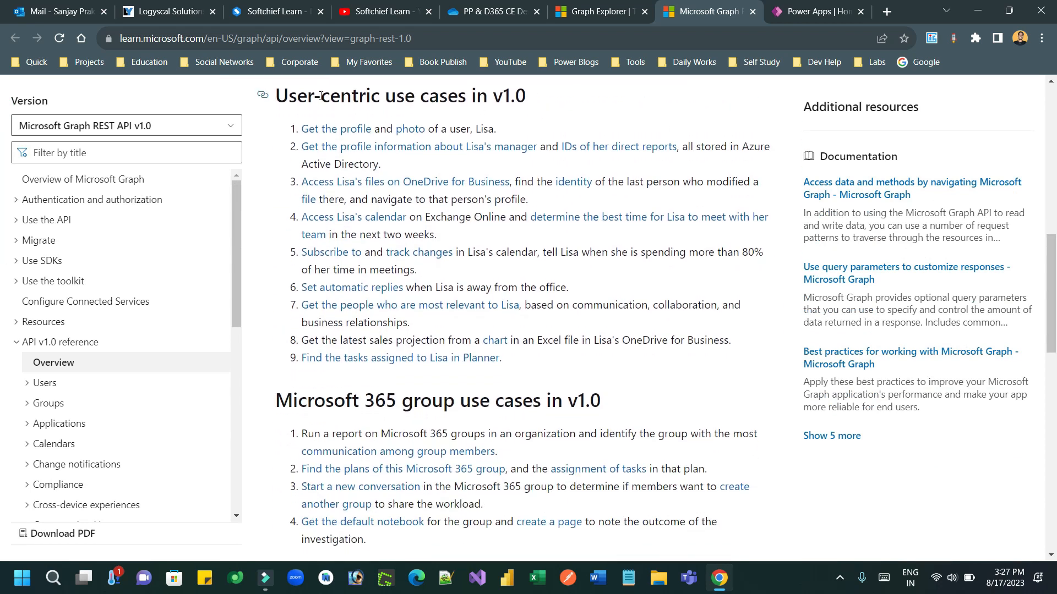
left_click_drag(331, 95, 487, 96)
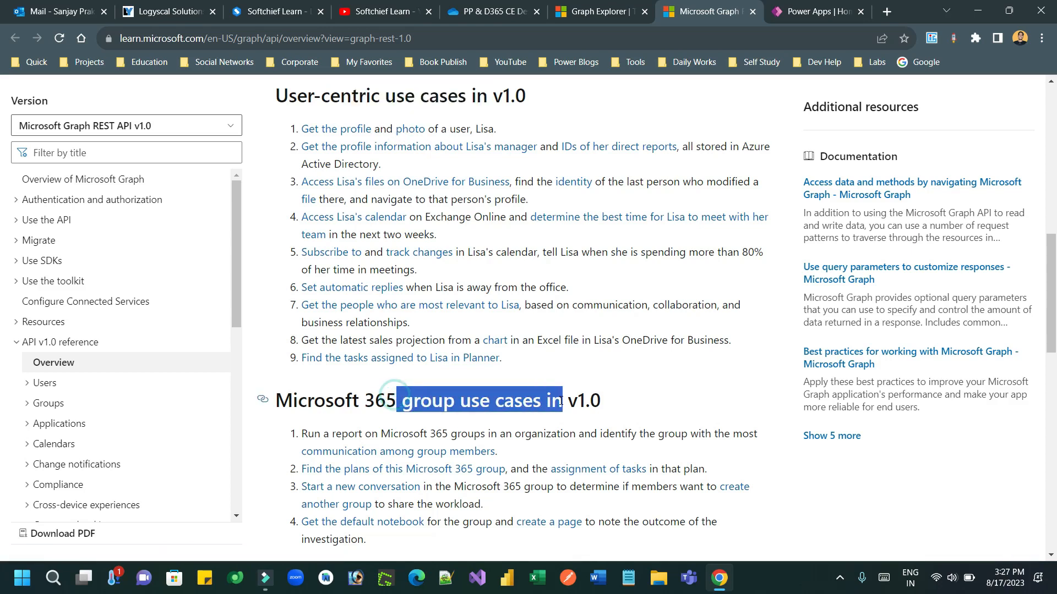
scroll("down", 3)
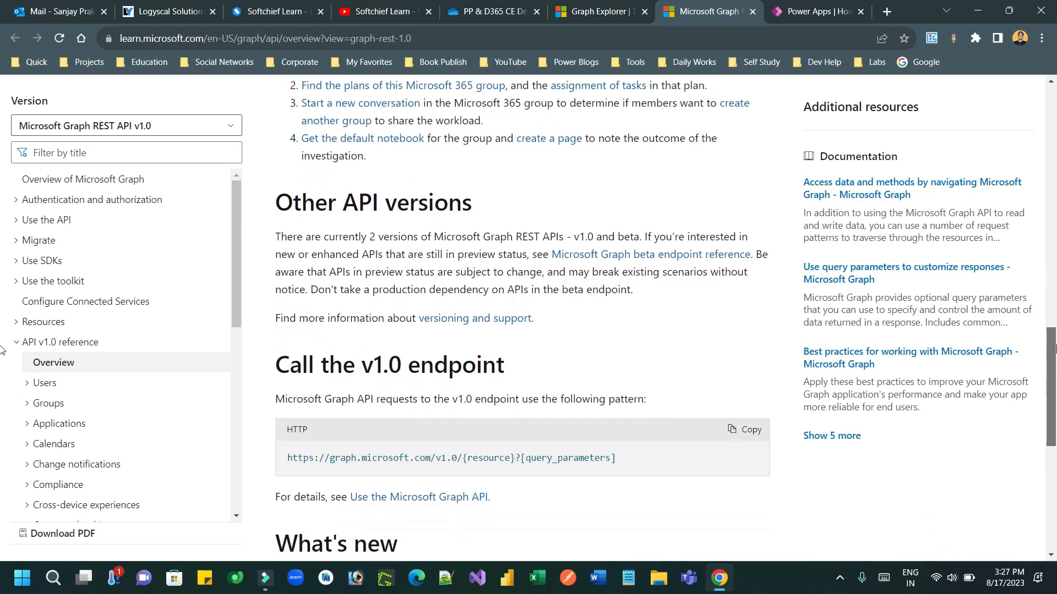
scroll("down", 3)
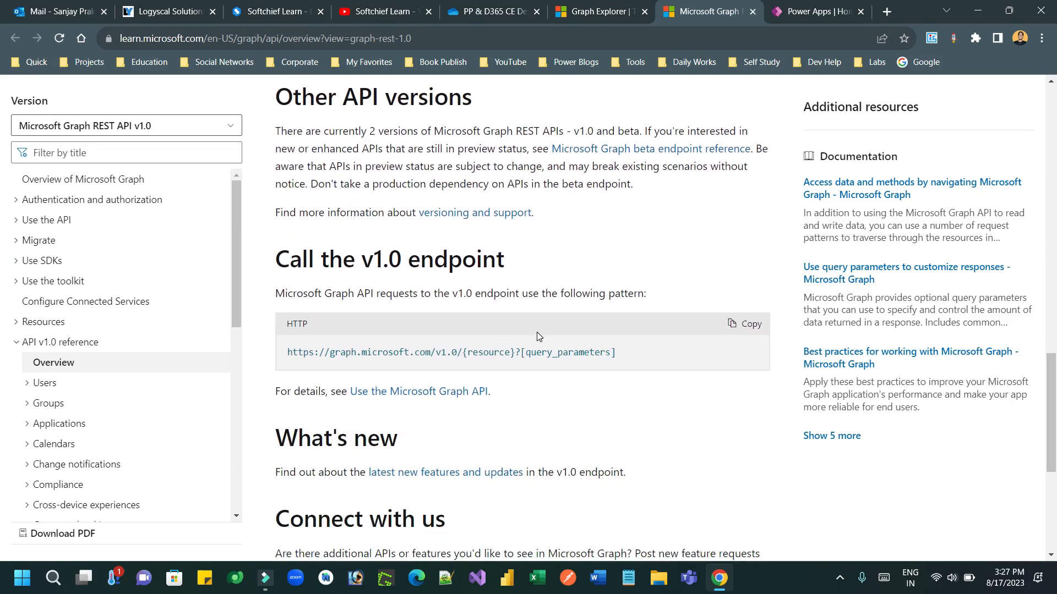
left_click_drag(335, 352, 615, 351)
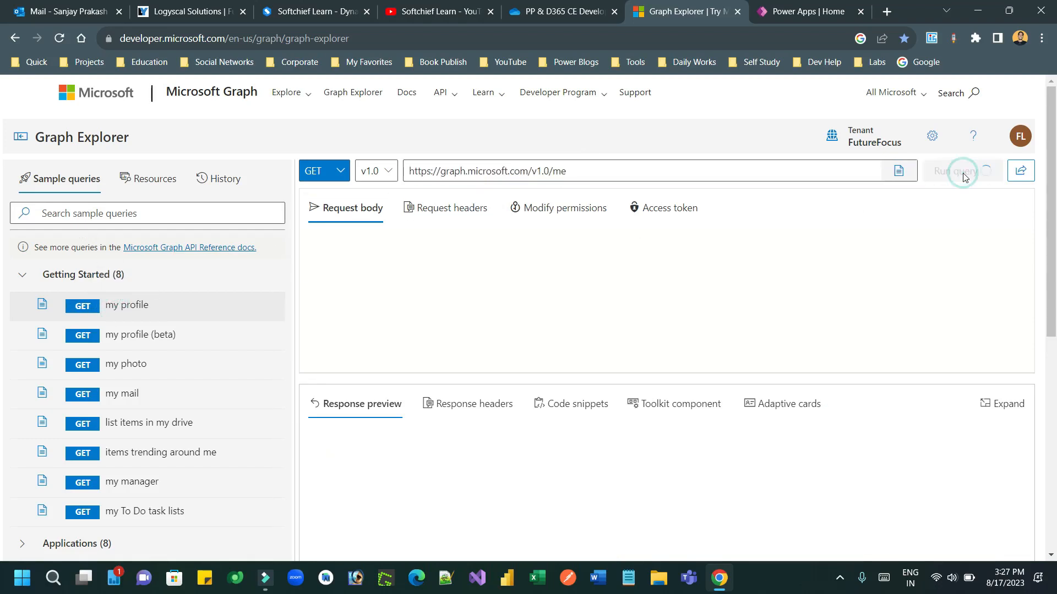
Re-run the /me query in Graph Explorer and select the JSON profile response
left_click(952, 171)
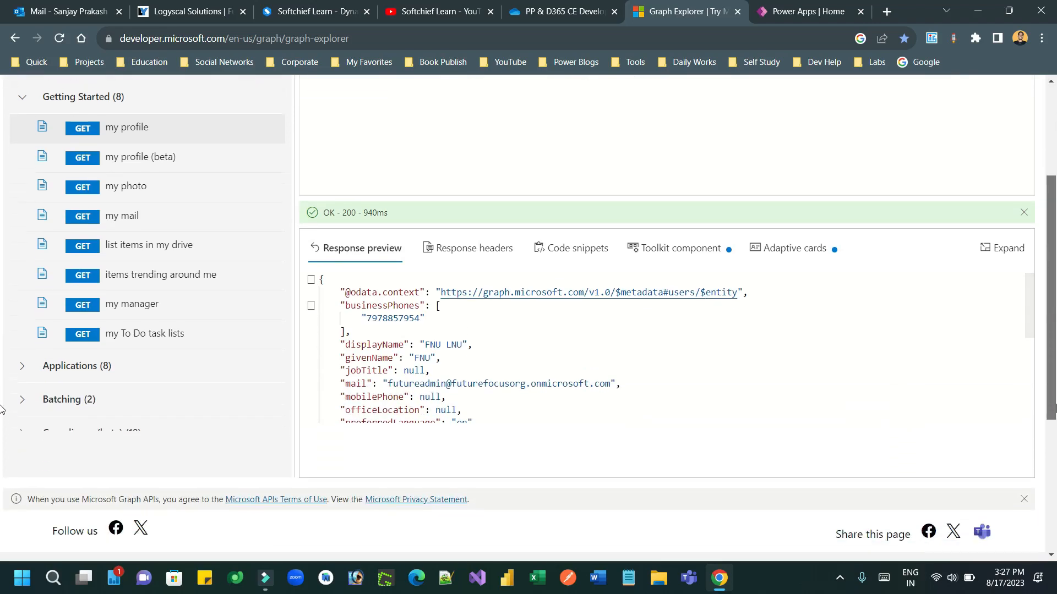
double_click(391, 317)
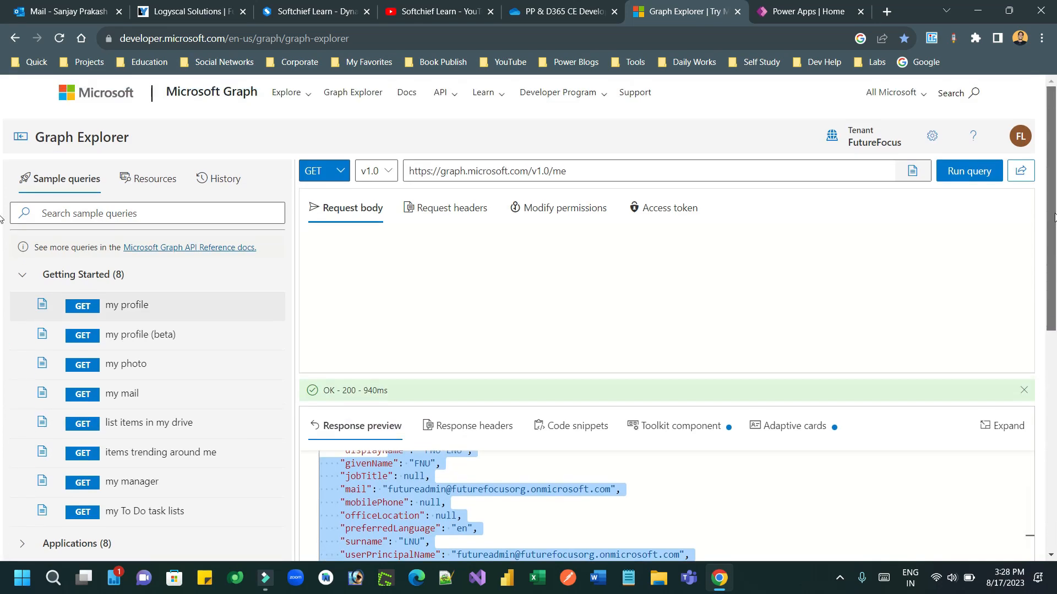
left_click(125, 213)
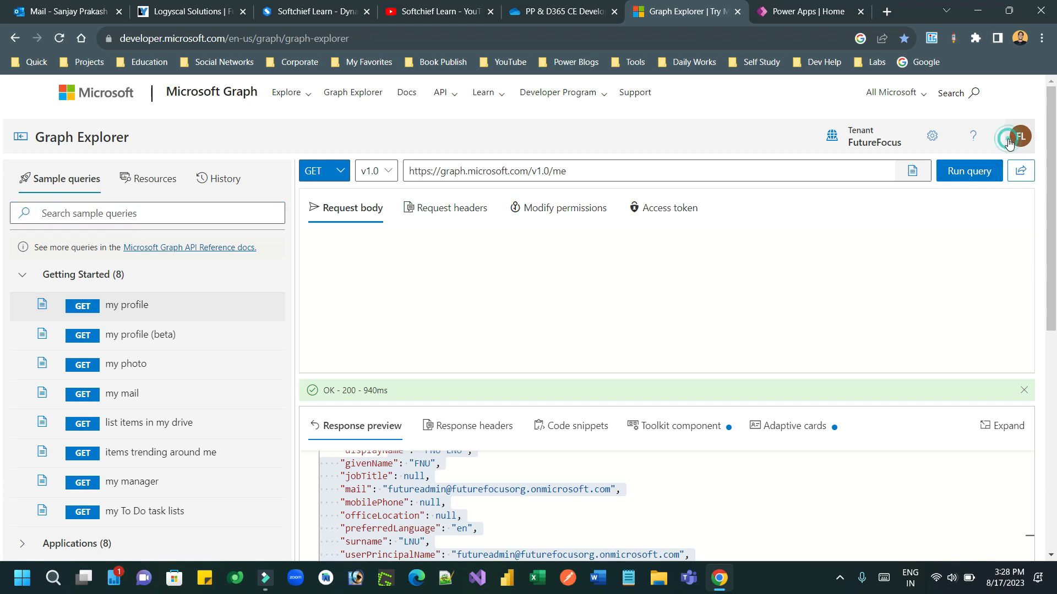
left_click(1019, 136)
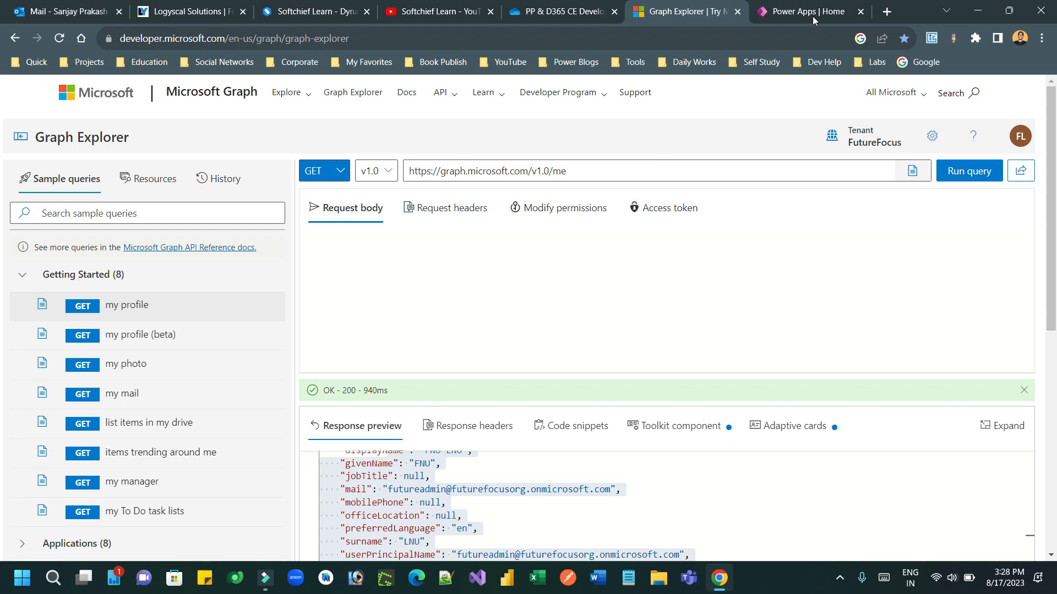
From Power Apps home, create a blank tablet canvas app named 'Graph API Demo'
left_click(804, 12)
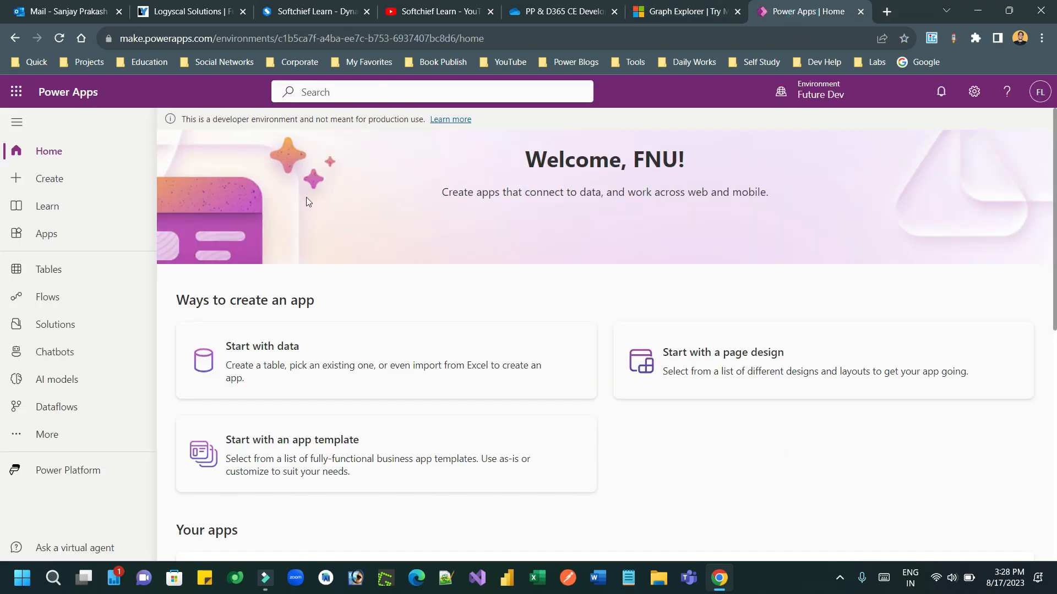
left_click(48, 178)
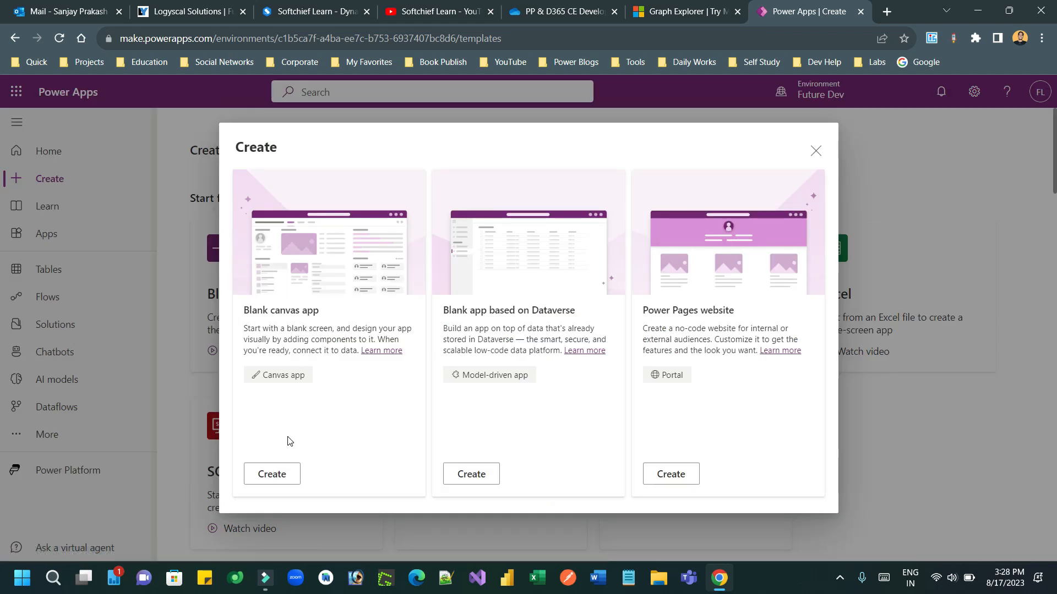
left_click(271, 474)
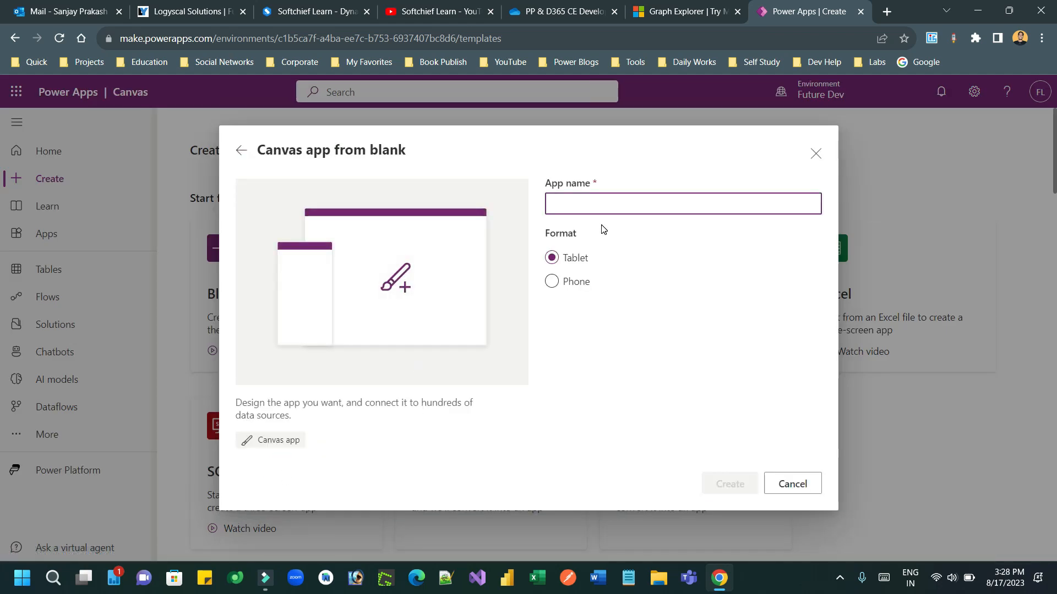
type("Graph API")
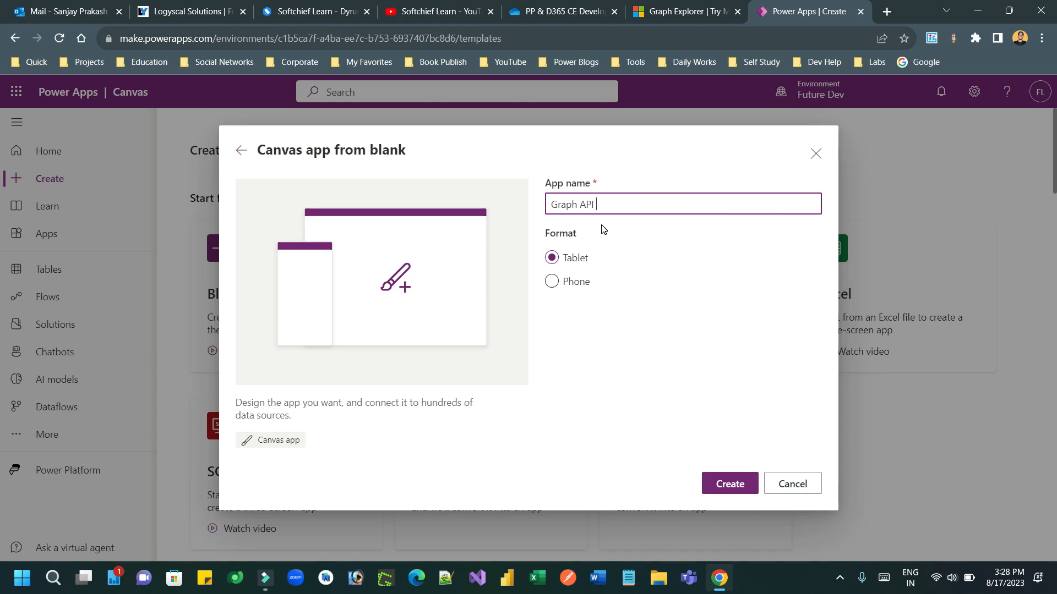
type("Demo")
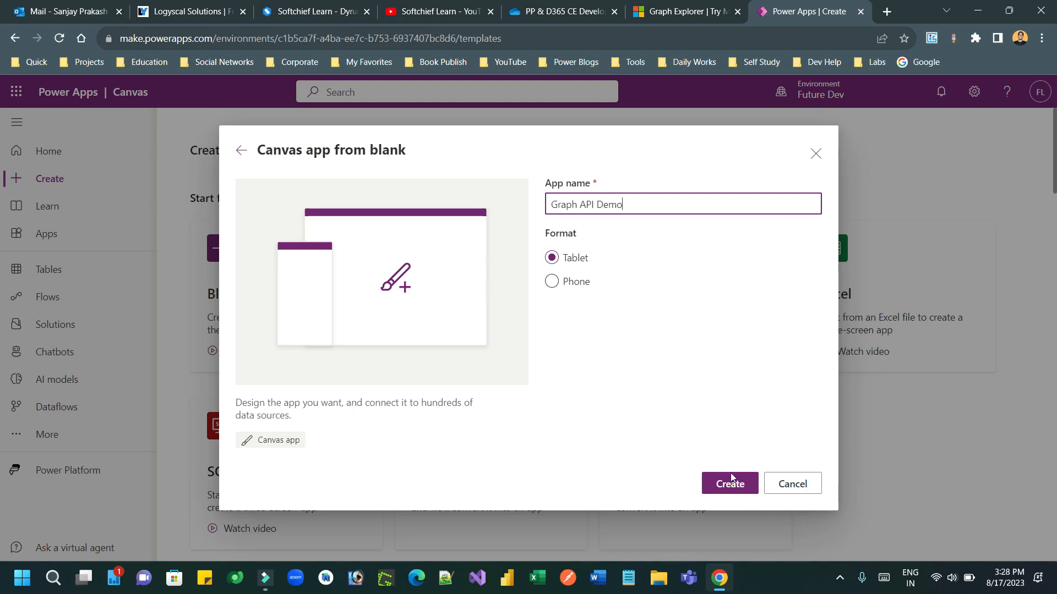
left_click(730, 483)
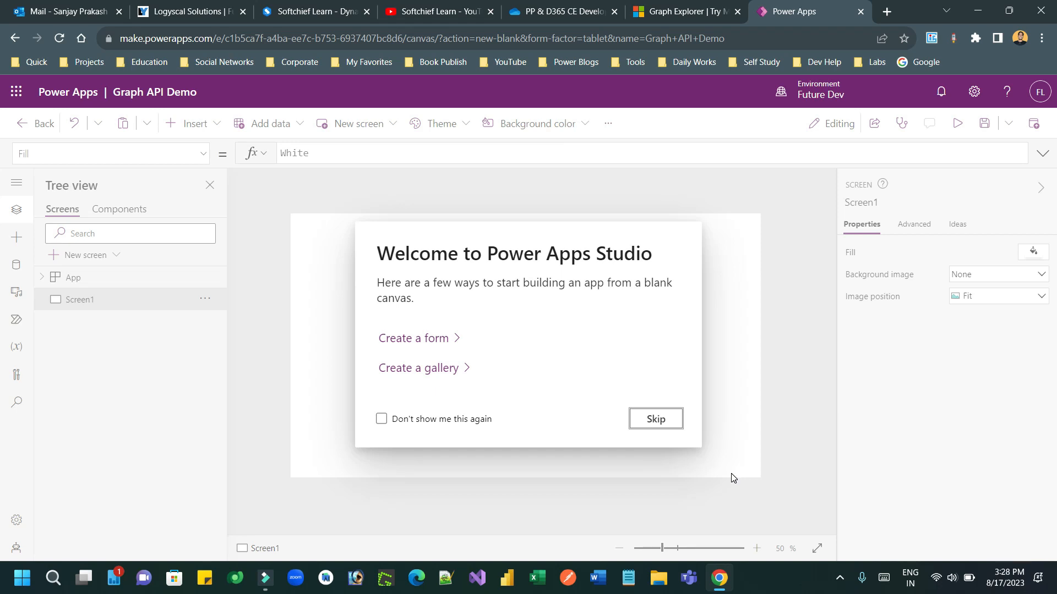
Dismiss the welcome dialog and add the Office 365 Groups connector from the Data pane
left_click(655, 418)
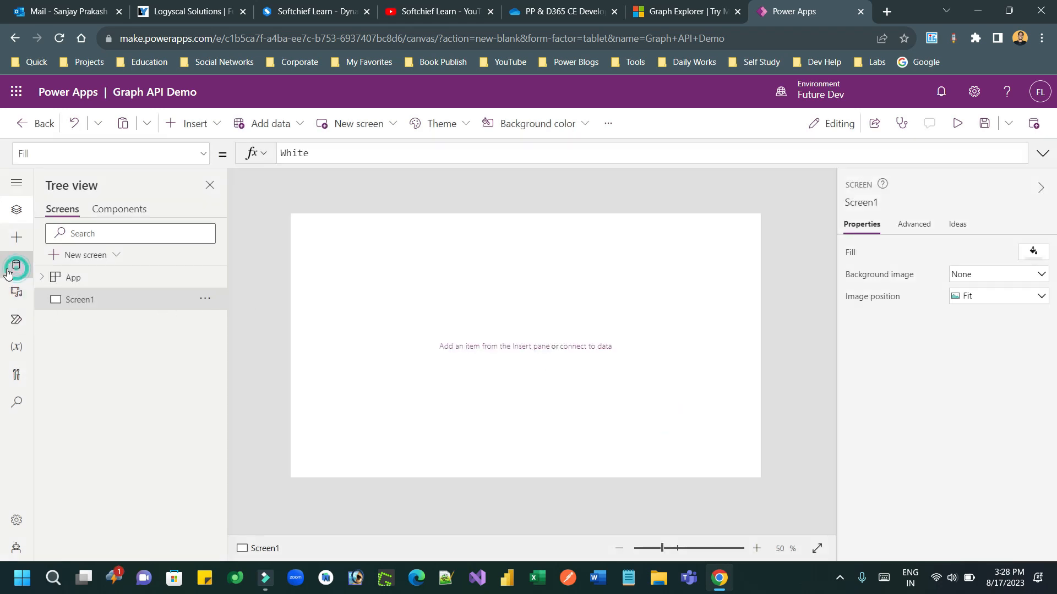
left_click(16, 265)
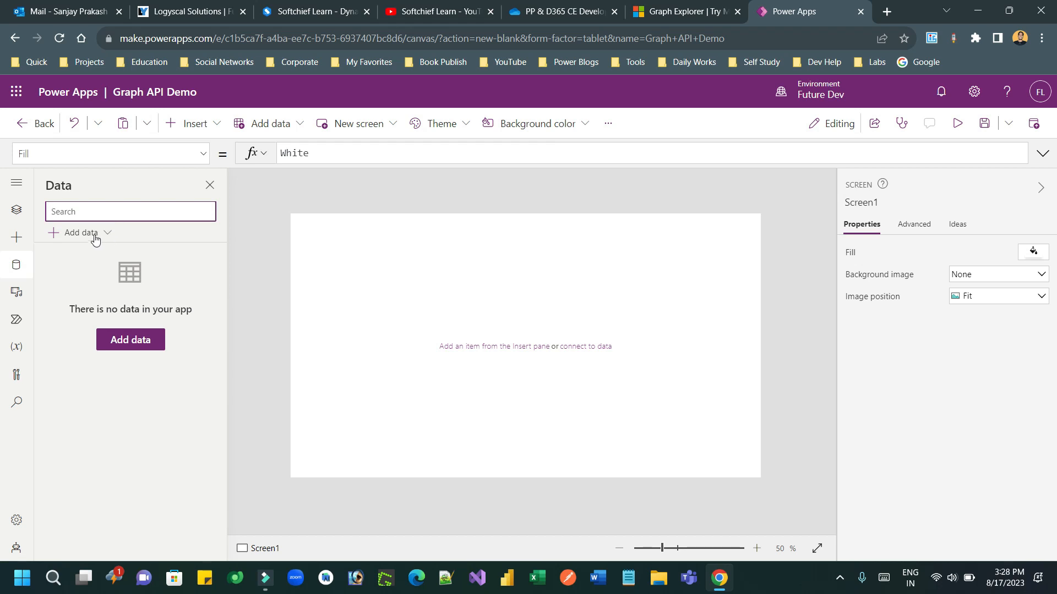
left_click(79, 233)
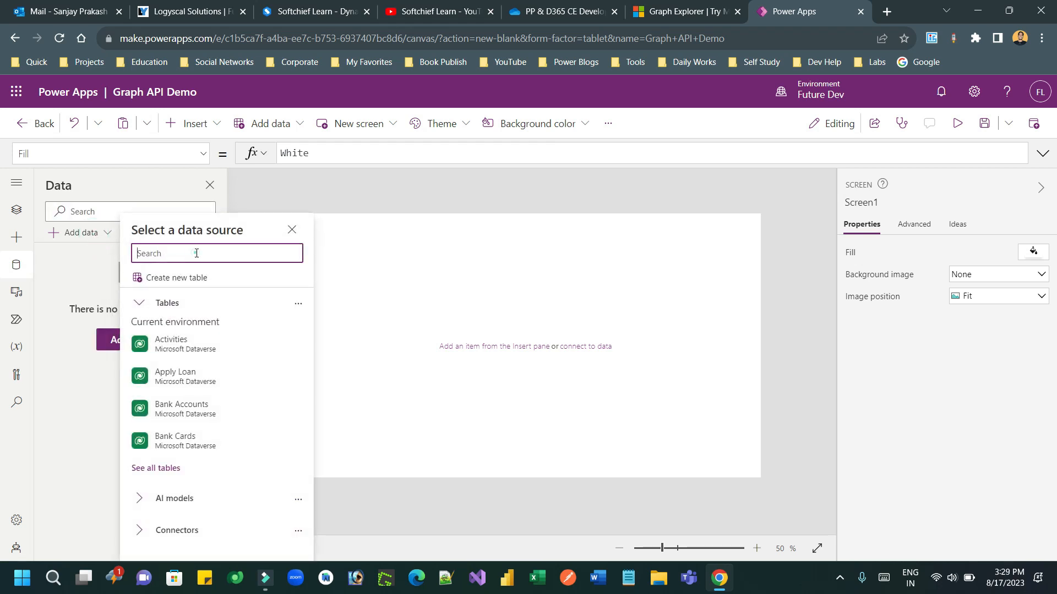
type("office")
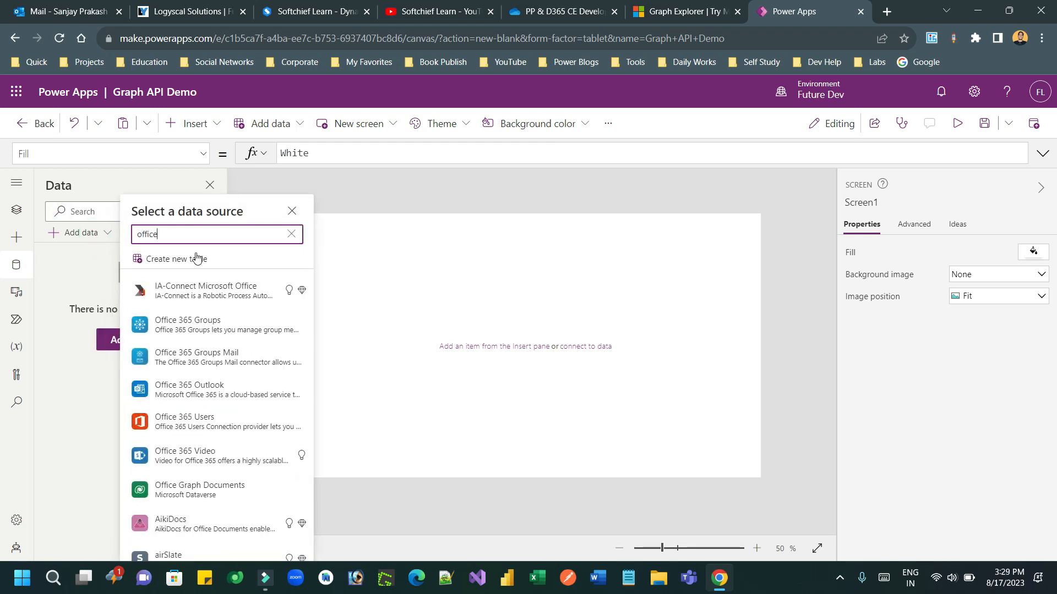
mouse_move(229, 324)
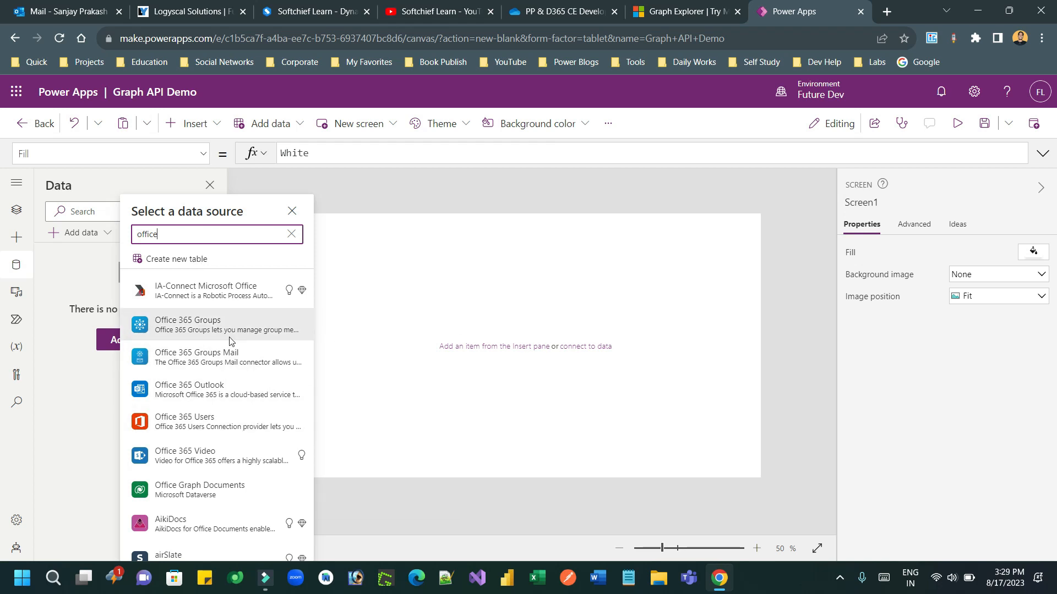
mouse_move(246, 393)
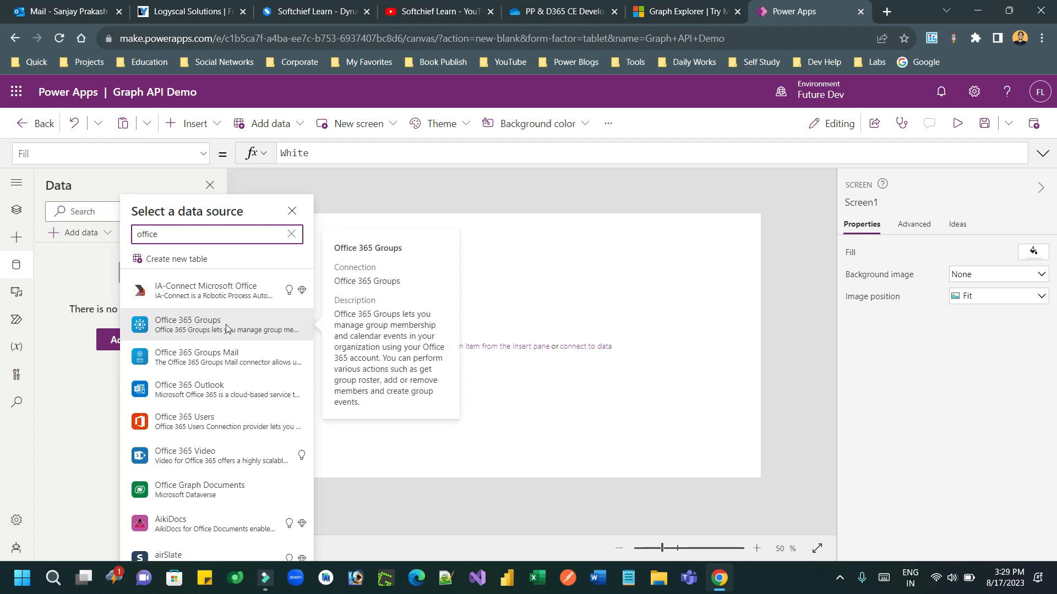
left_click(187, 325)
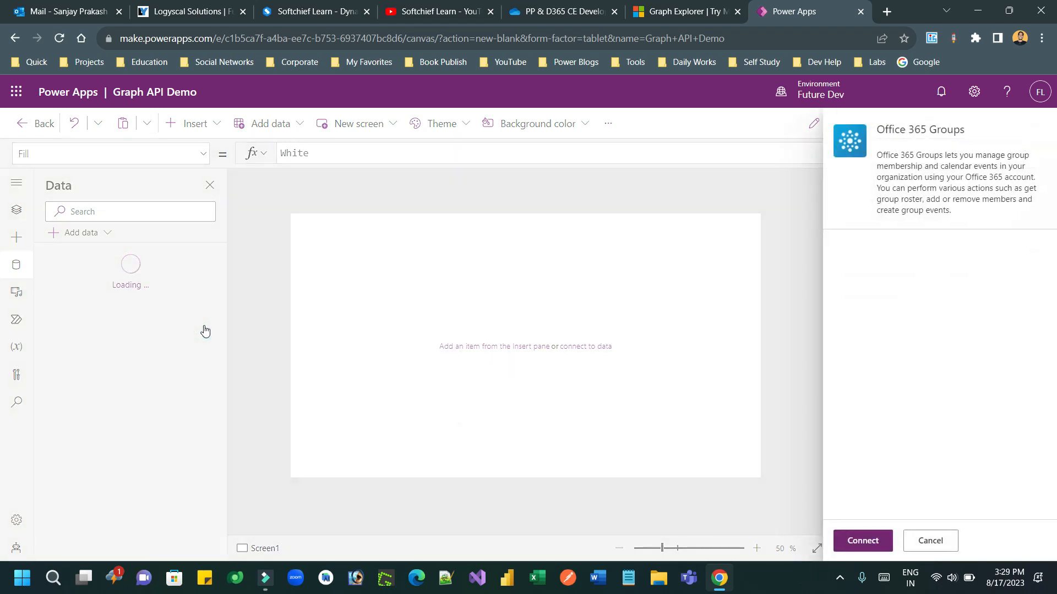
left_click(862, 540)
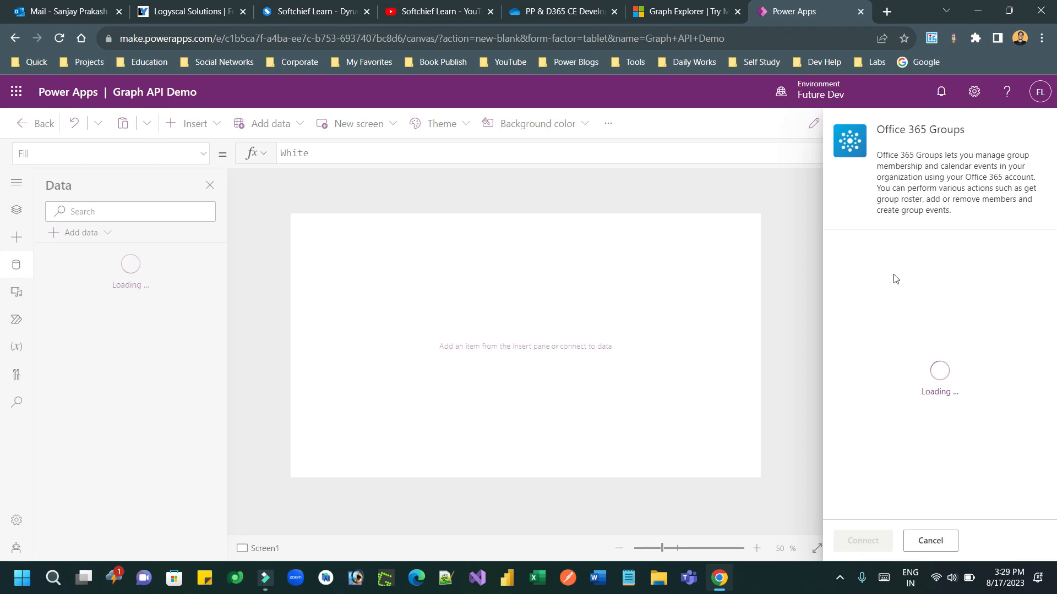
left_click(861, 540)
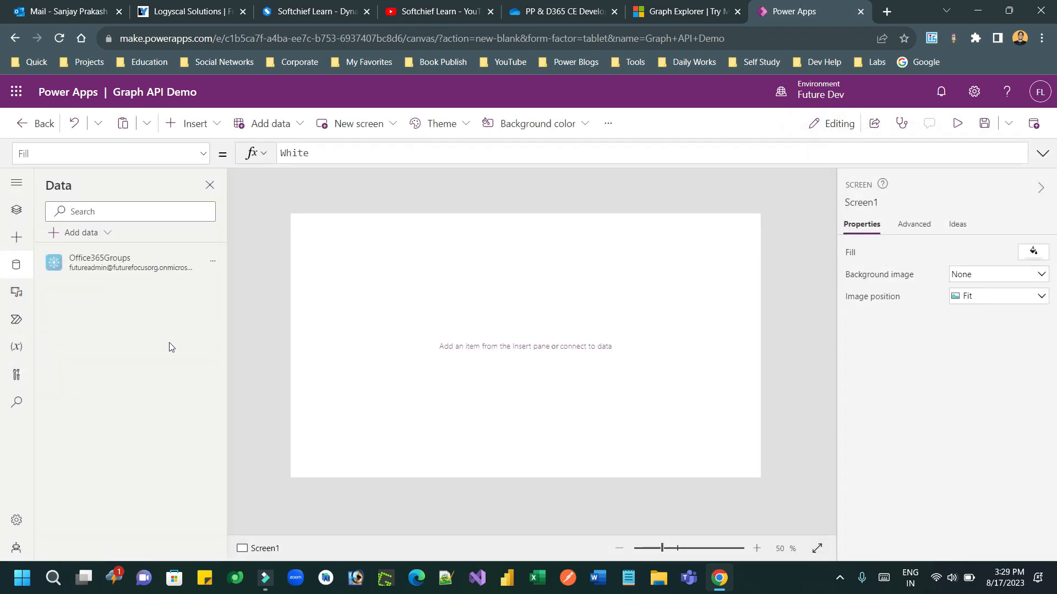
mouse_move(128, 263)
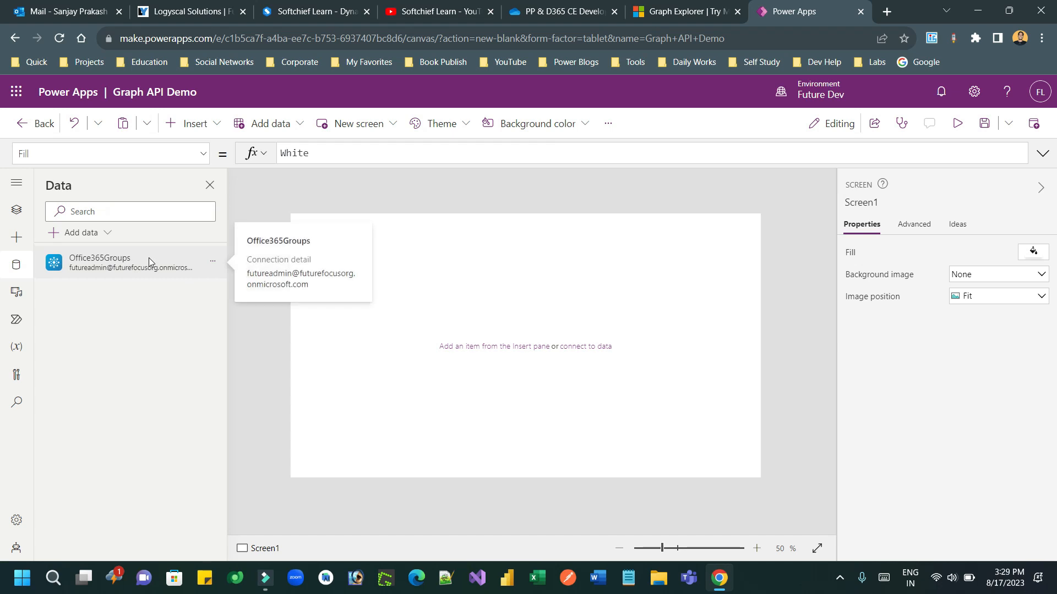
mouse_move(15, 237)
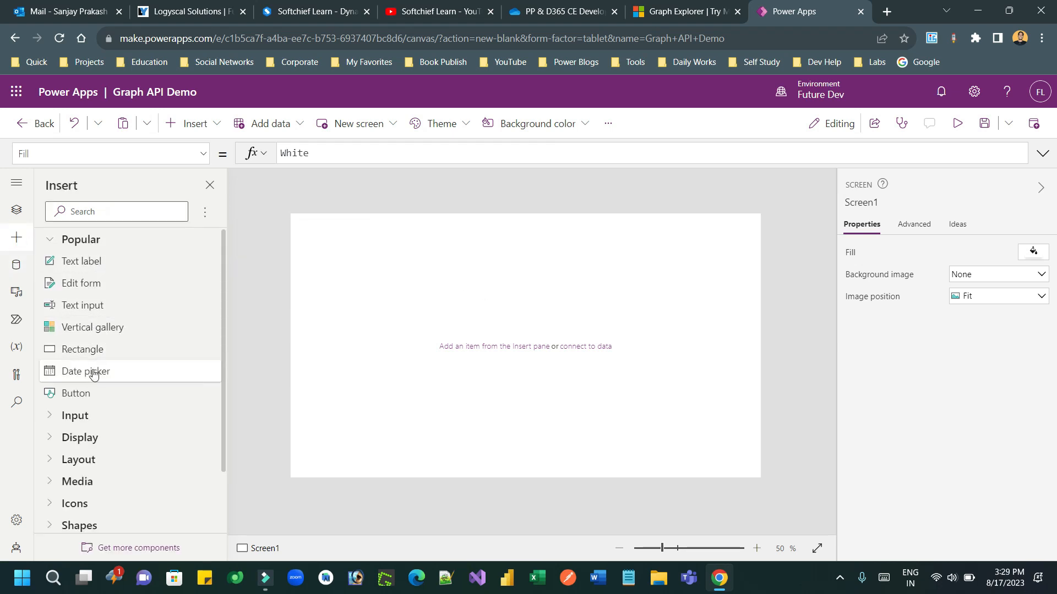
Add a button with the text 'Get My Profile'
left_click(75, 393)
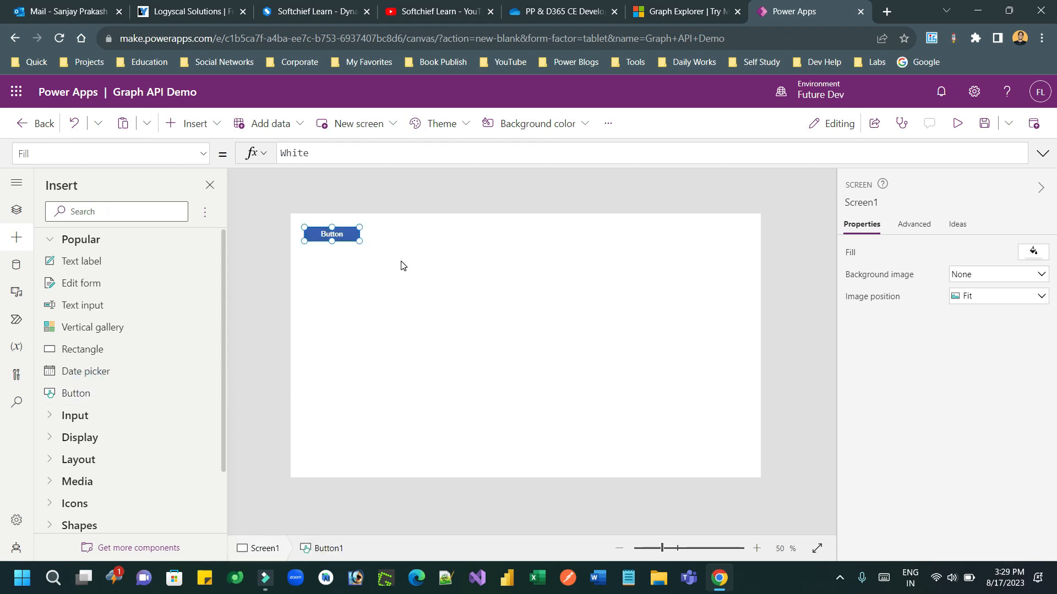
left_click(331, 233)
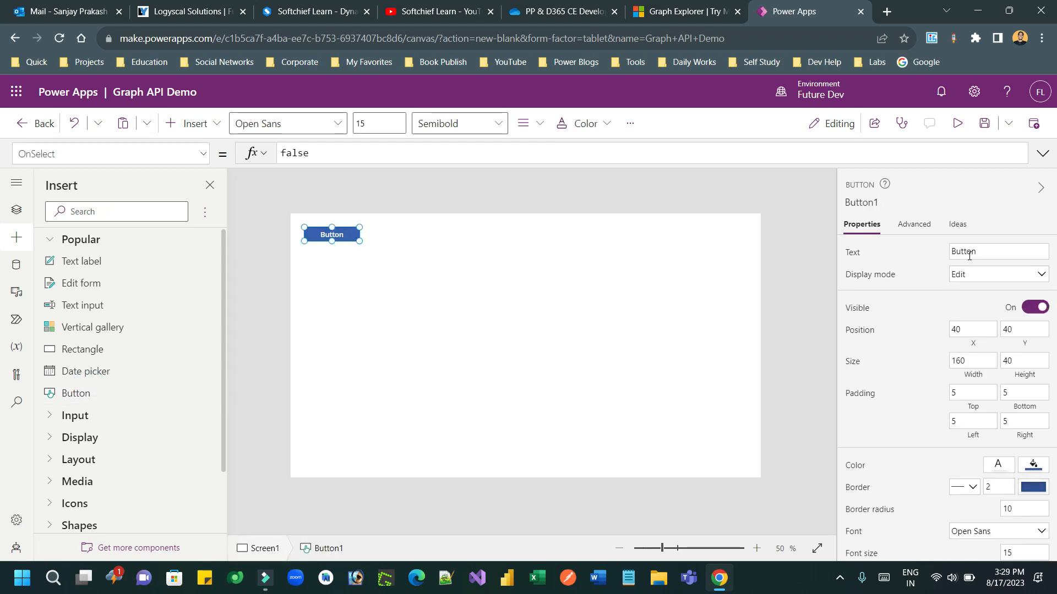
type("Get My Profile")
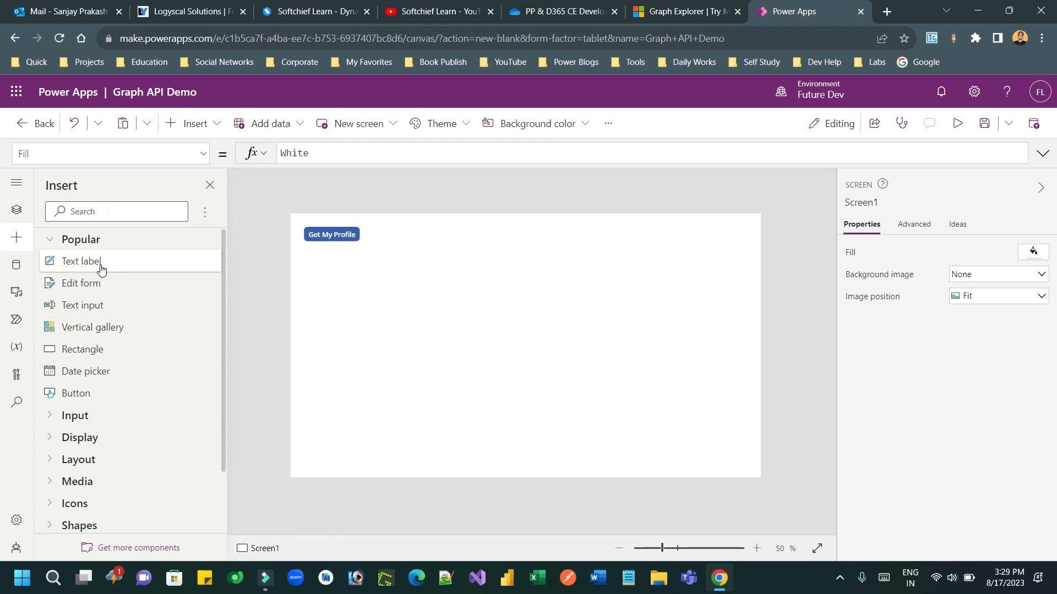
Add a 'Name' text label and a second, empty label beside it
left_click(84, 261)
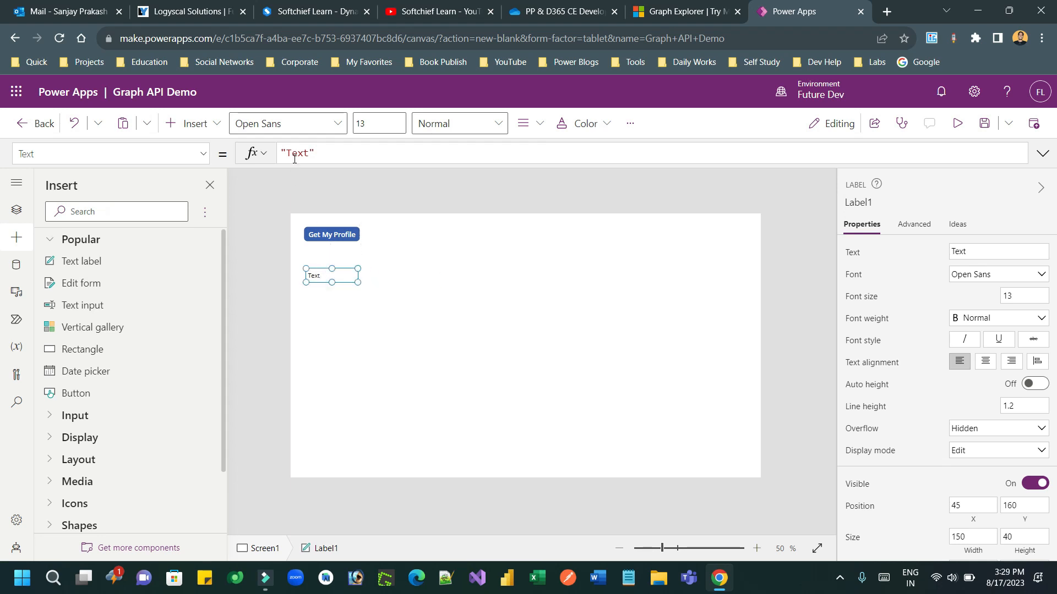
type("Name")
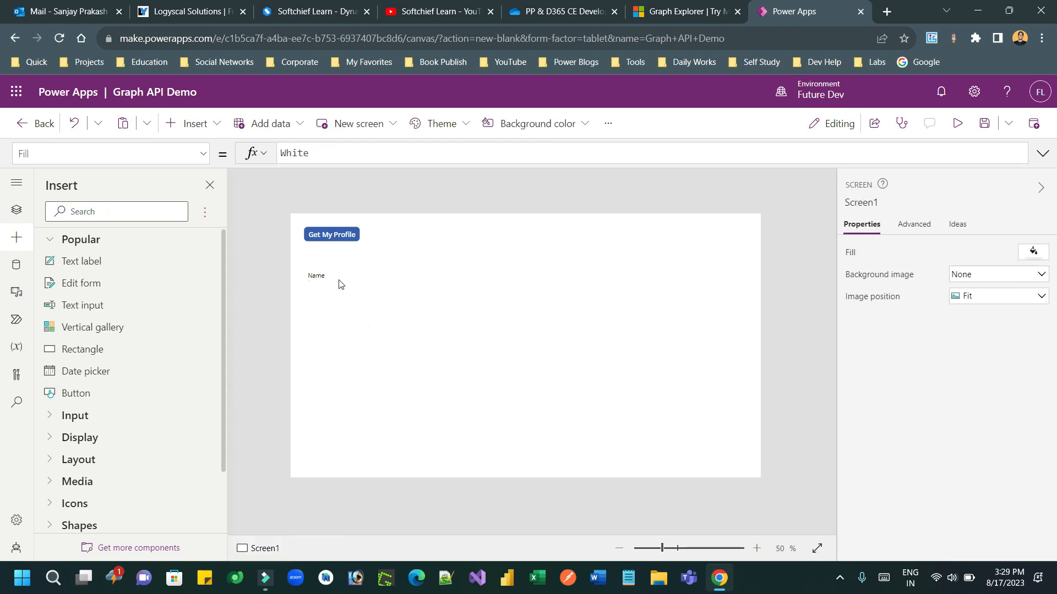
left_click(317, 276)
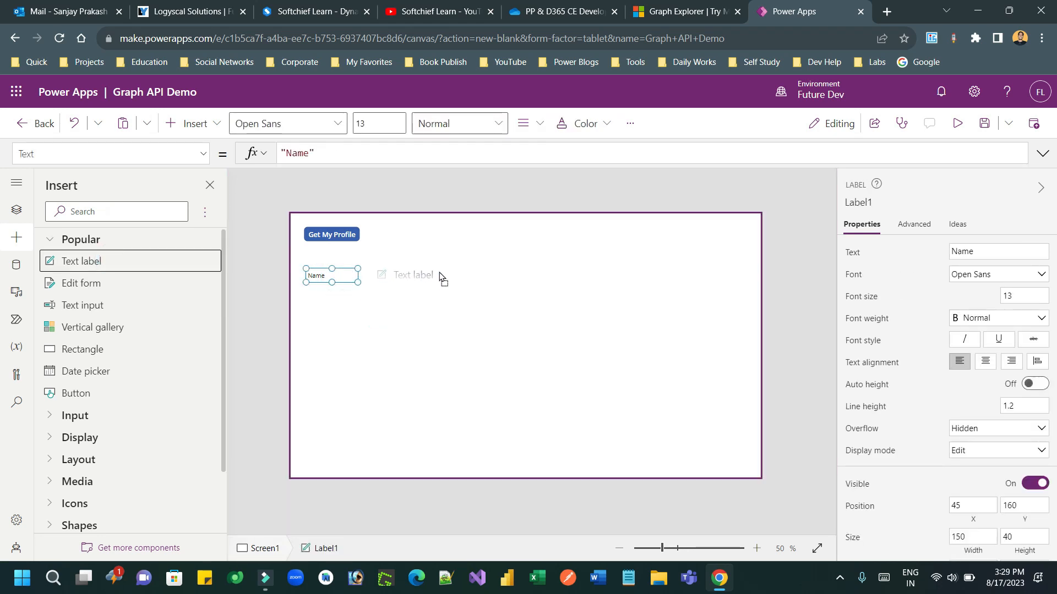
left_click(409, 275)
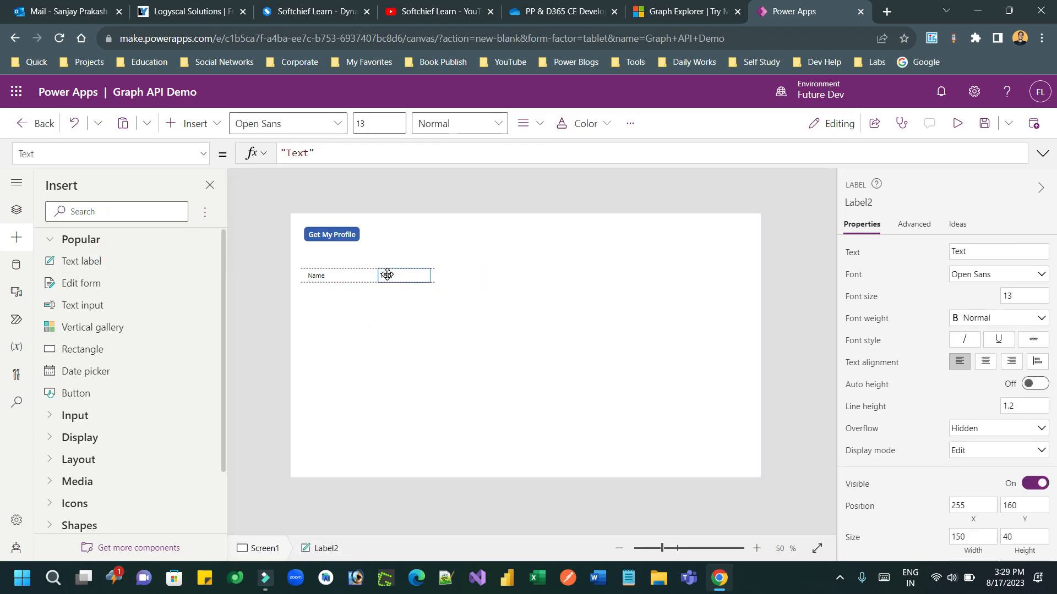
left_click(403, 275)
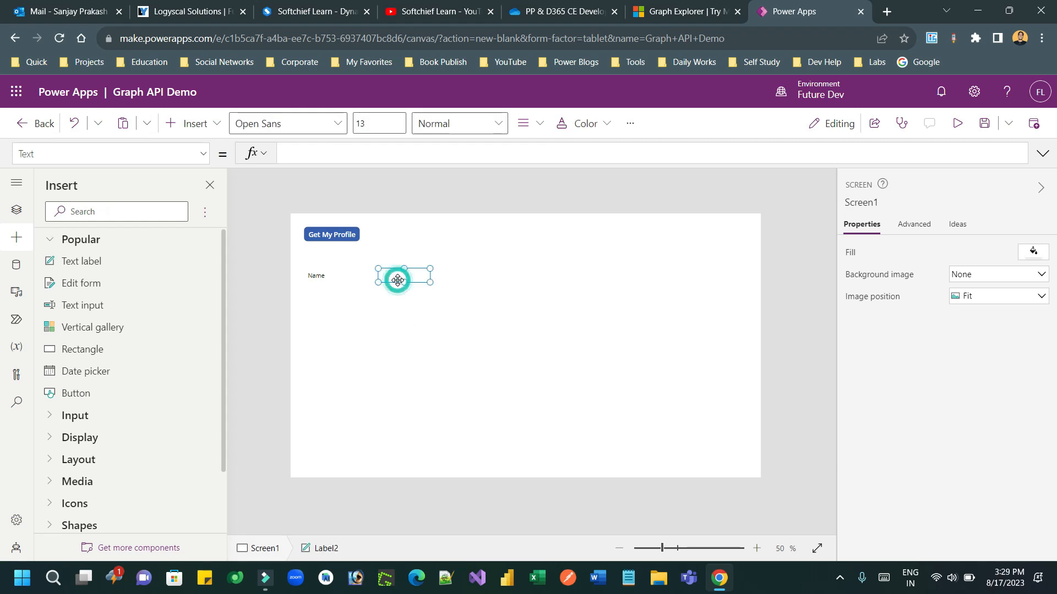
Start the button's OnSelect with Office365Groups.HttpRequest and copy the /me URL from Graph Explorer
left_click(331, 234)
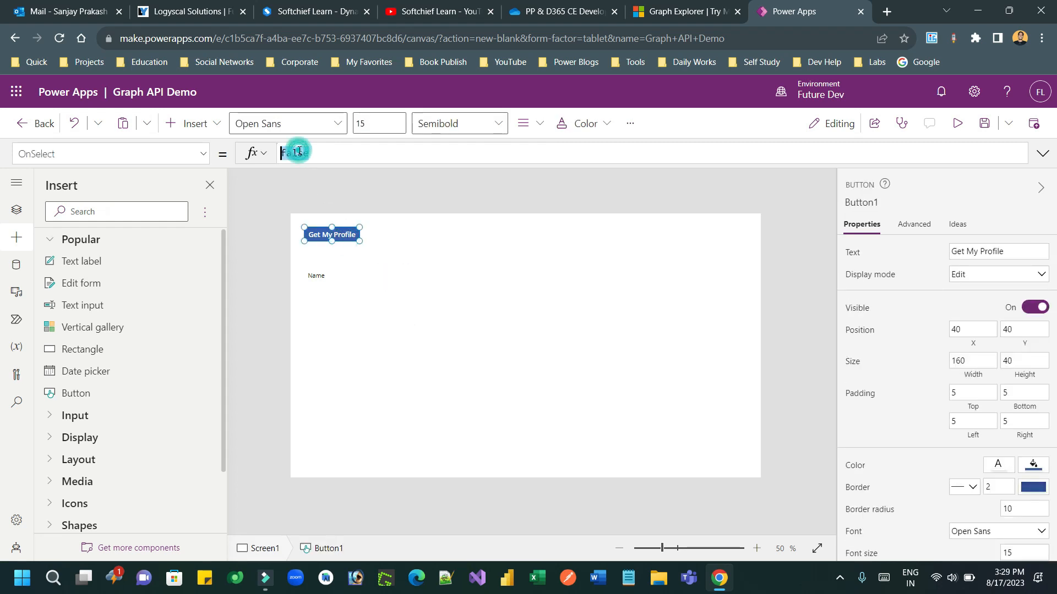
type("off")
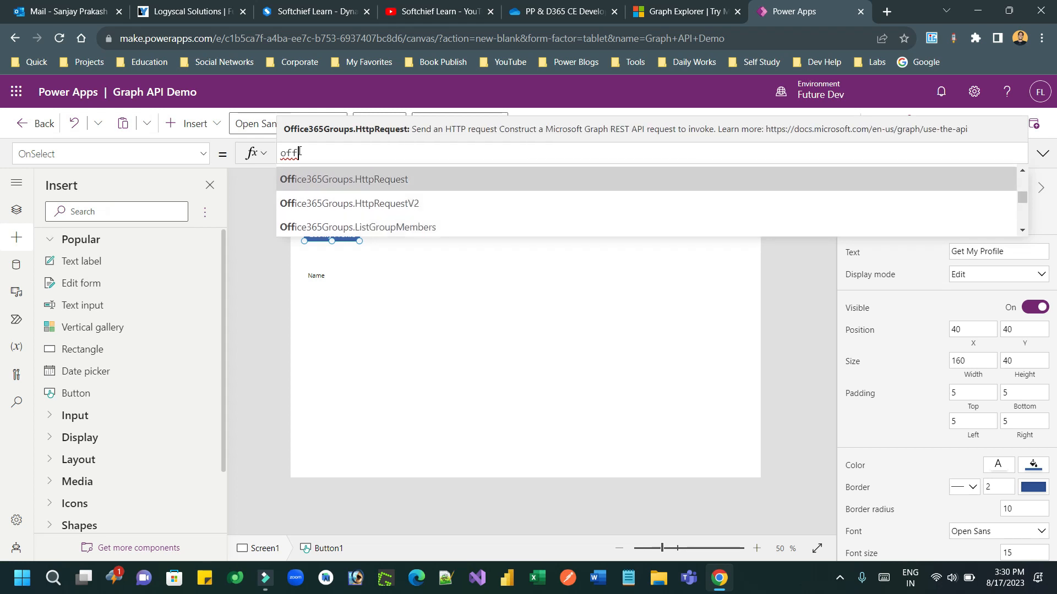
left_click(342, 179)
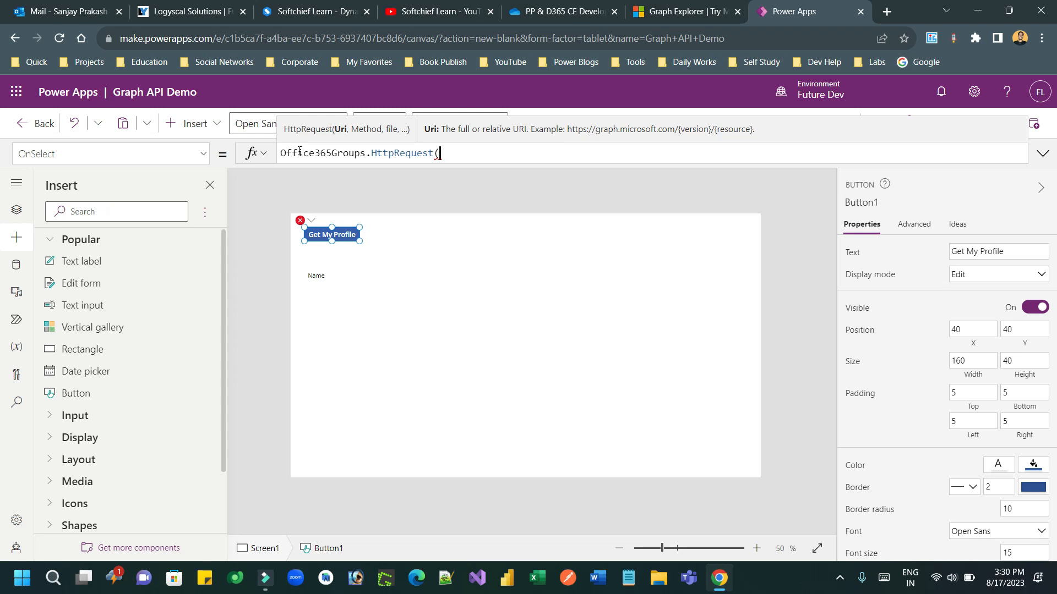
type("\"\"")
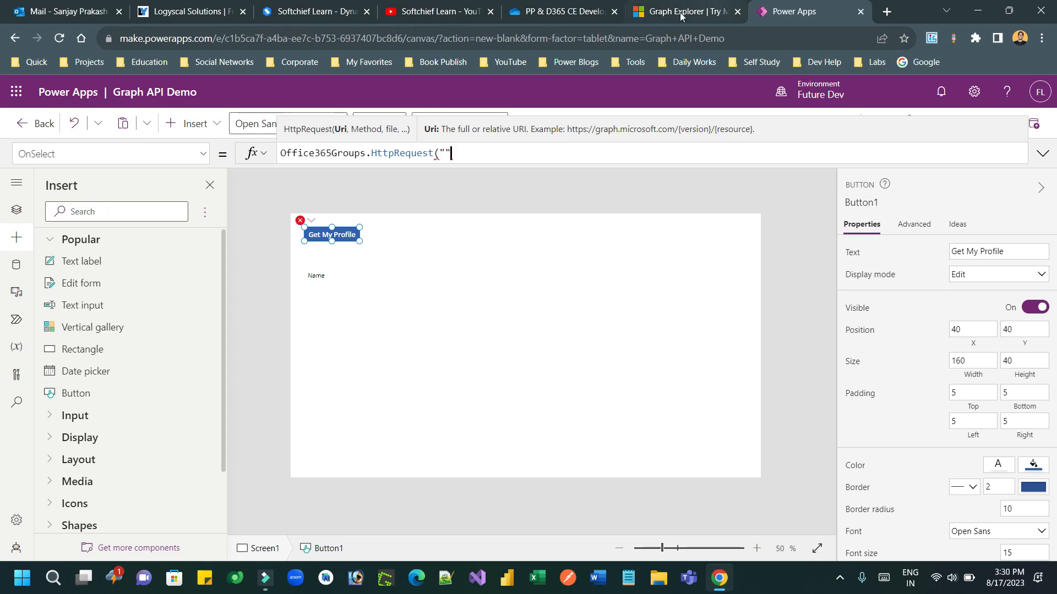
left_click(685, 12)
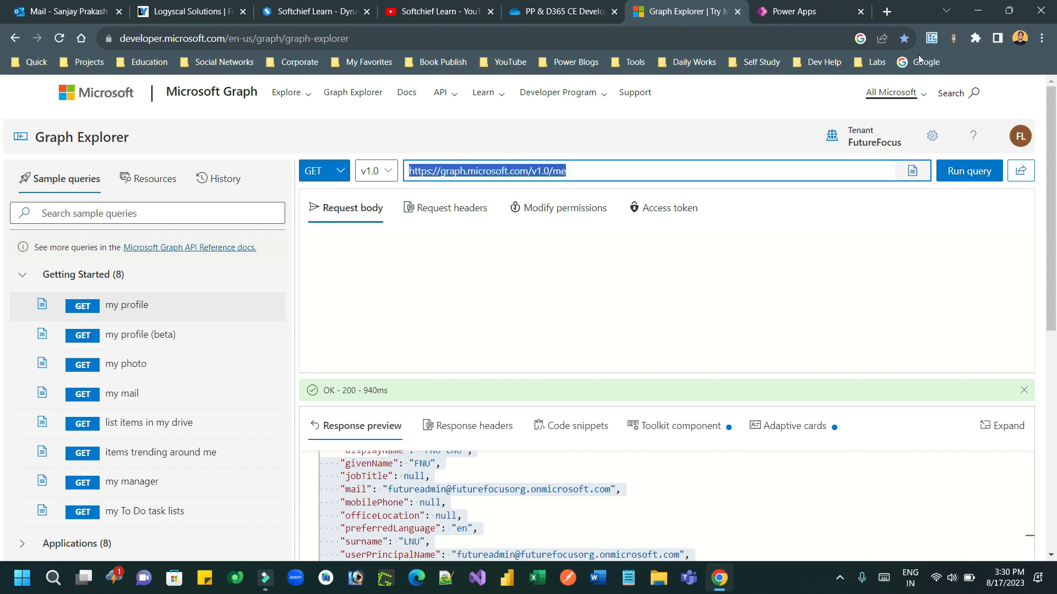
left_click(798, 12)
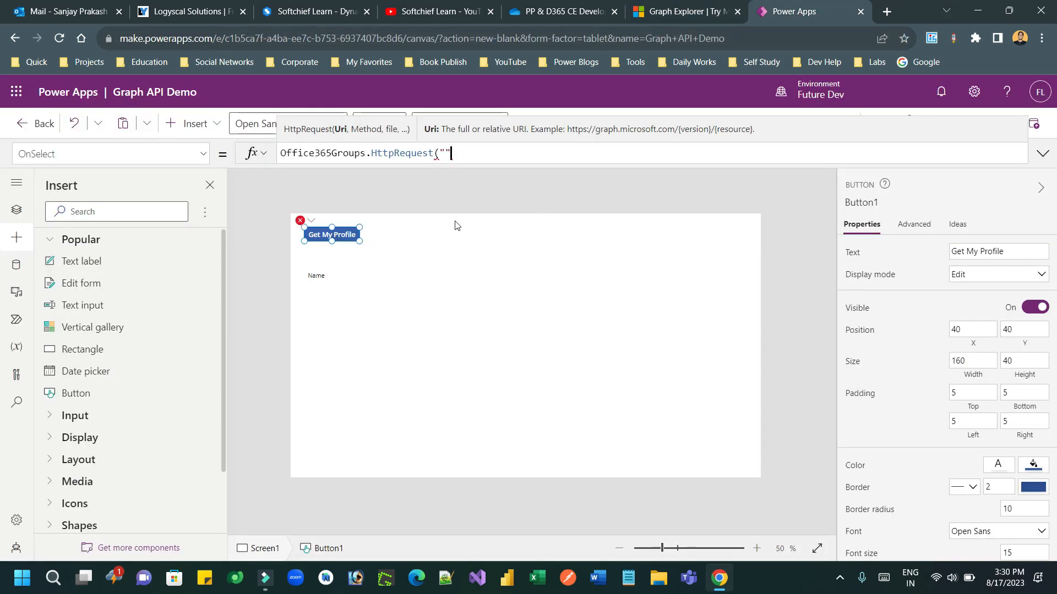
type("https://graph.microsoft.com/v1.0/me")
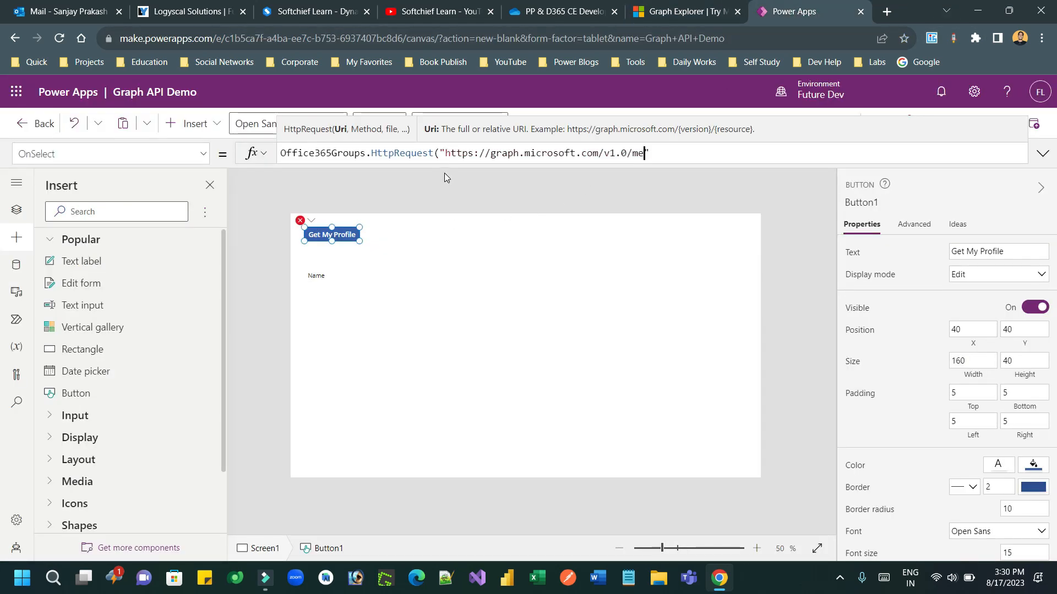
type(",")
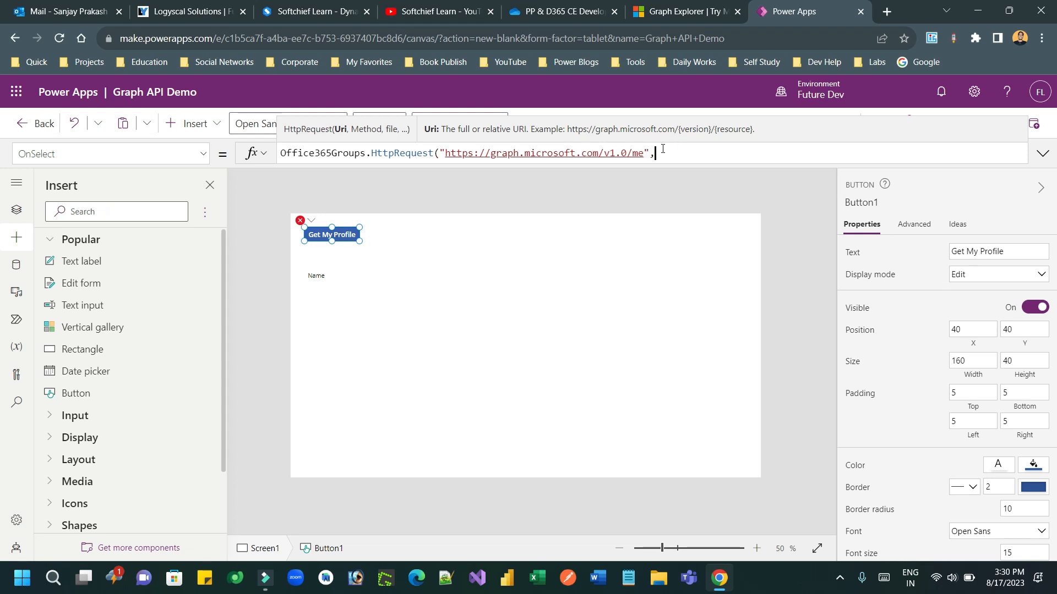
type(",")
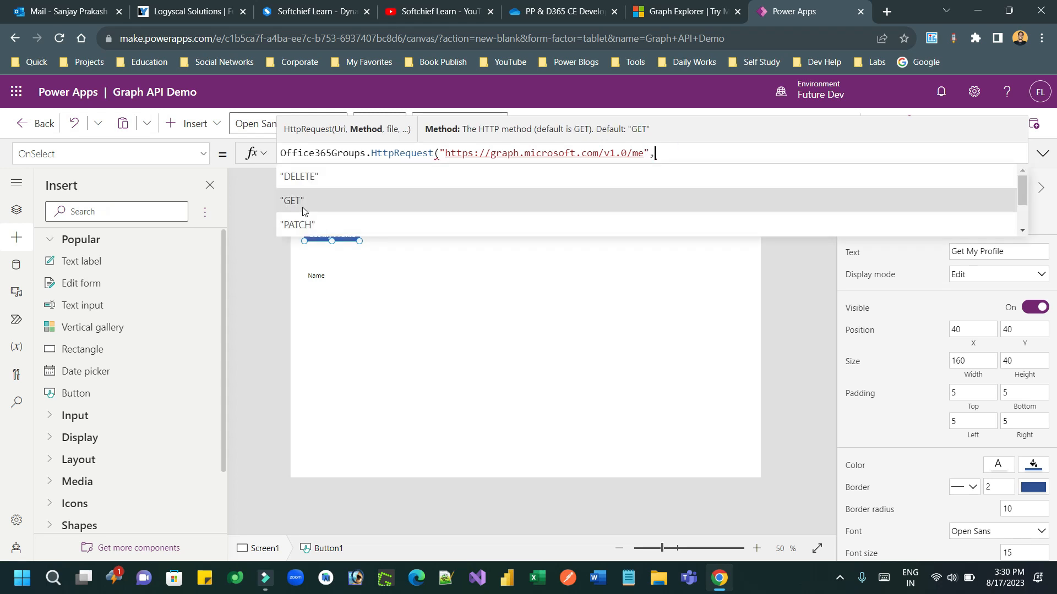
left_click(291, 200)
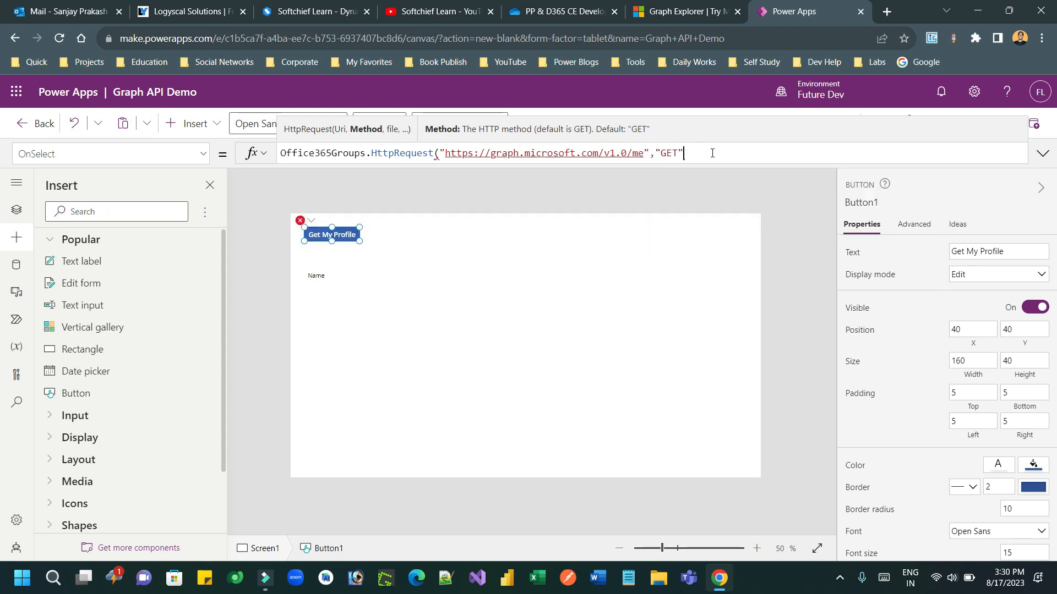
type(",")
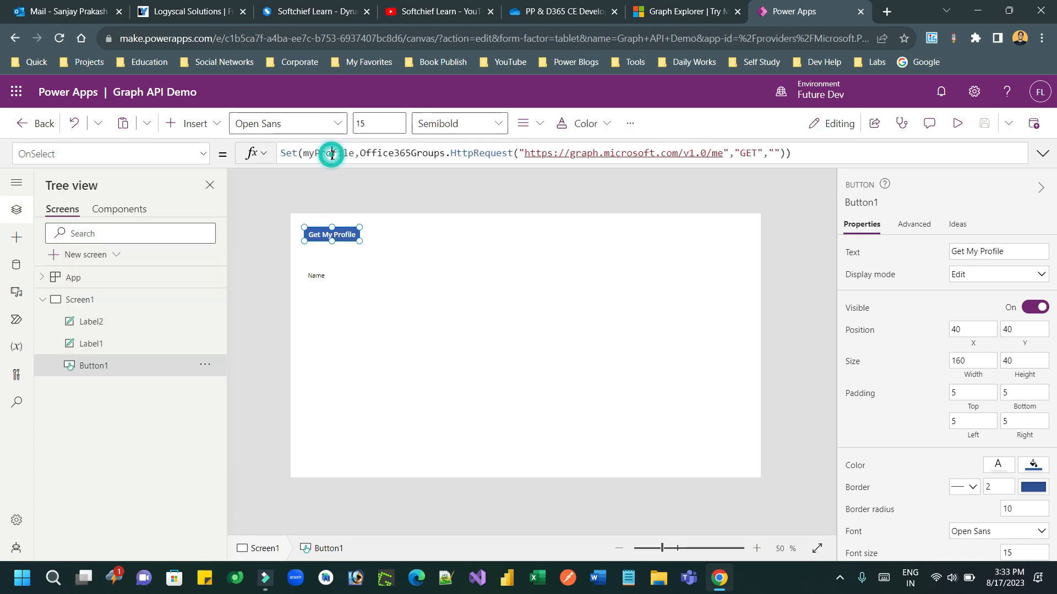
left_click(331, 153)
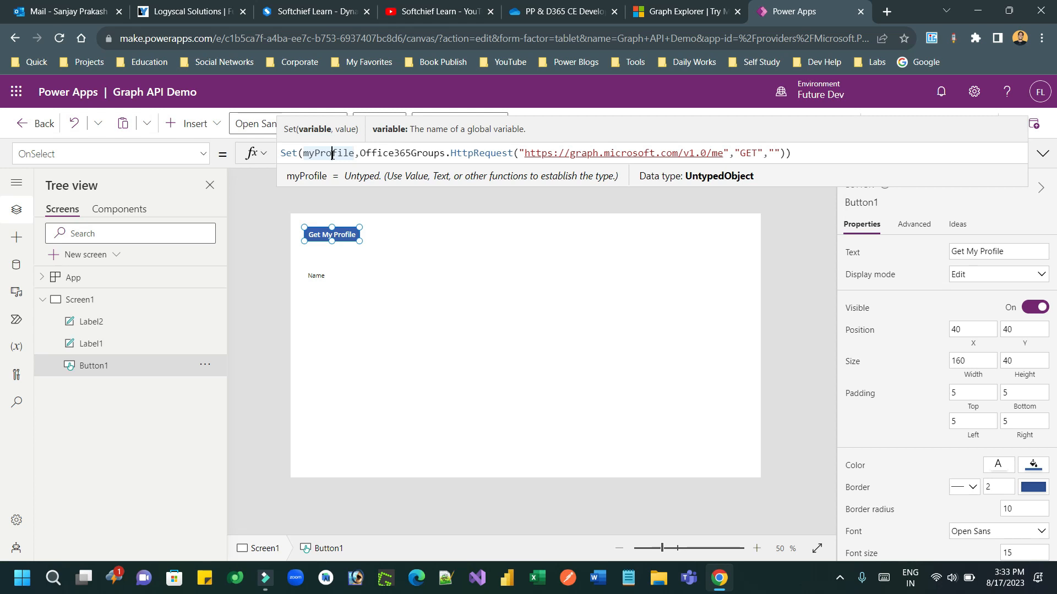
double_click(327, 153)
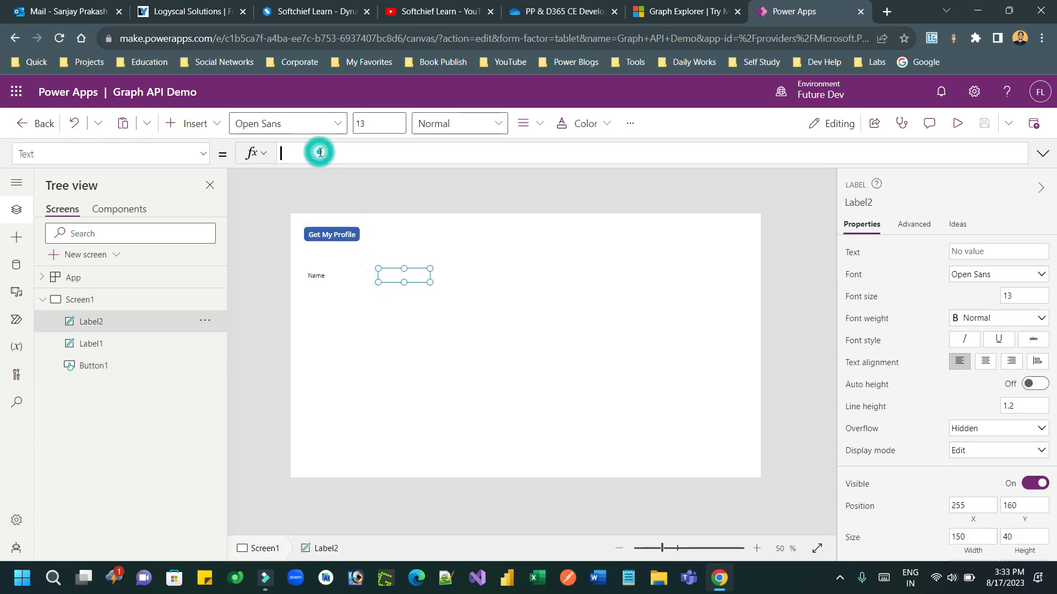
Type 'myProfile.' into the empty label's Text property
type("myProfile")
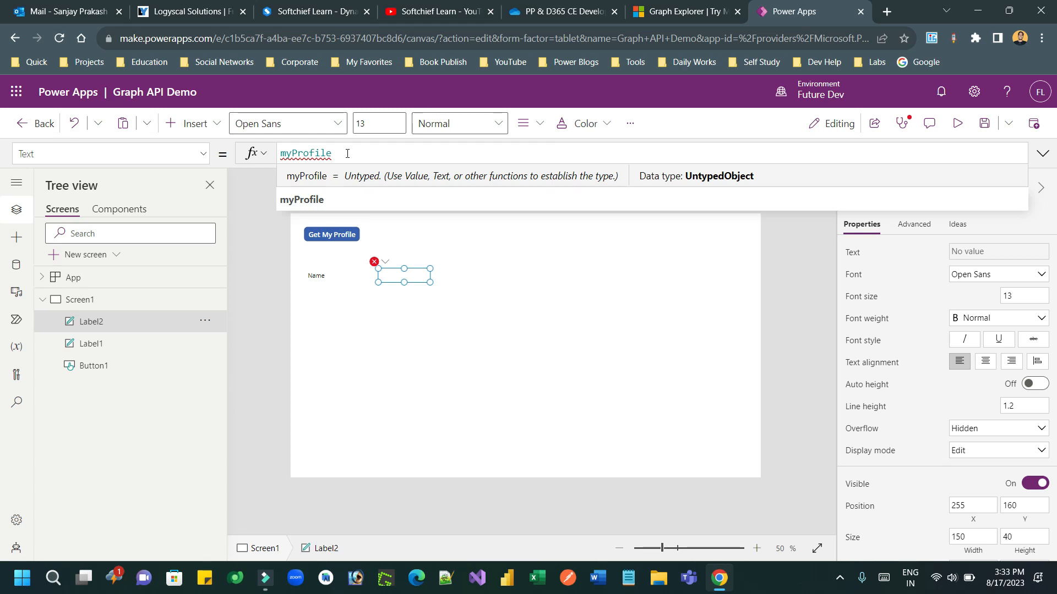
type(".")
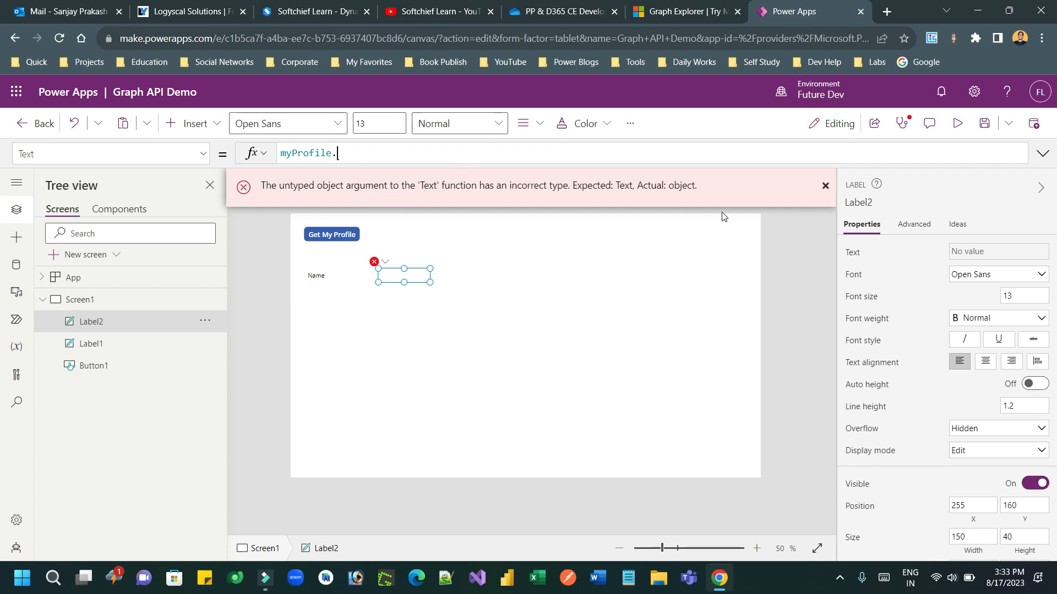
left_click(16, 519)
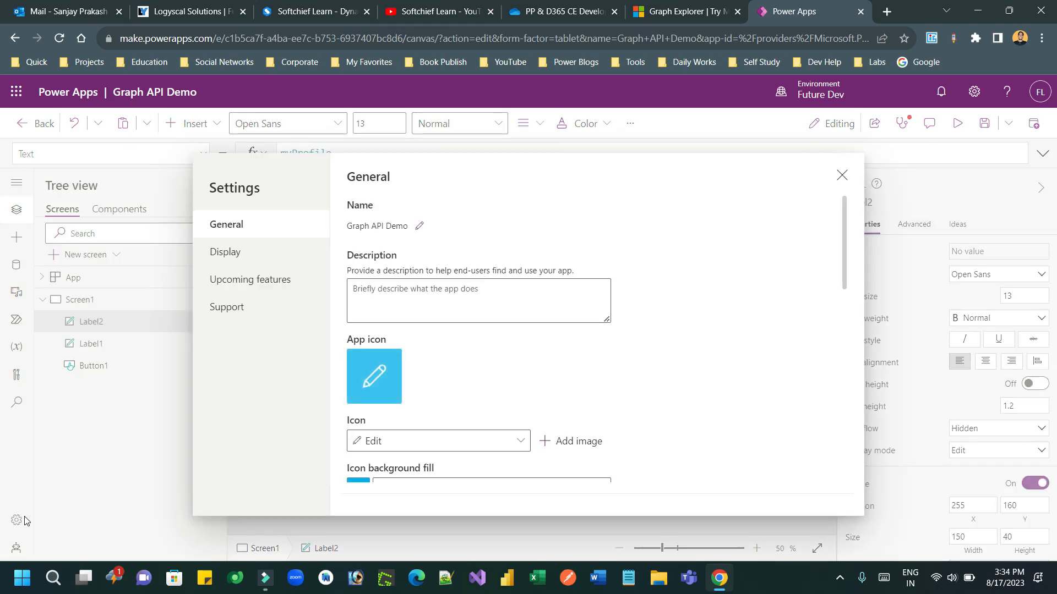
left_click(249, 279)
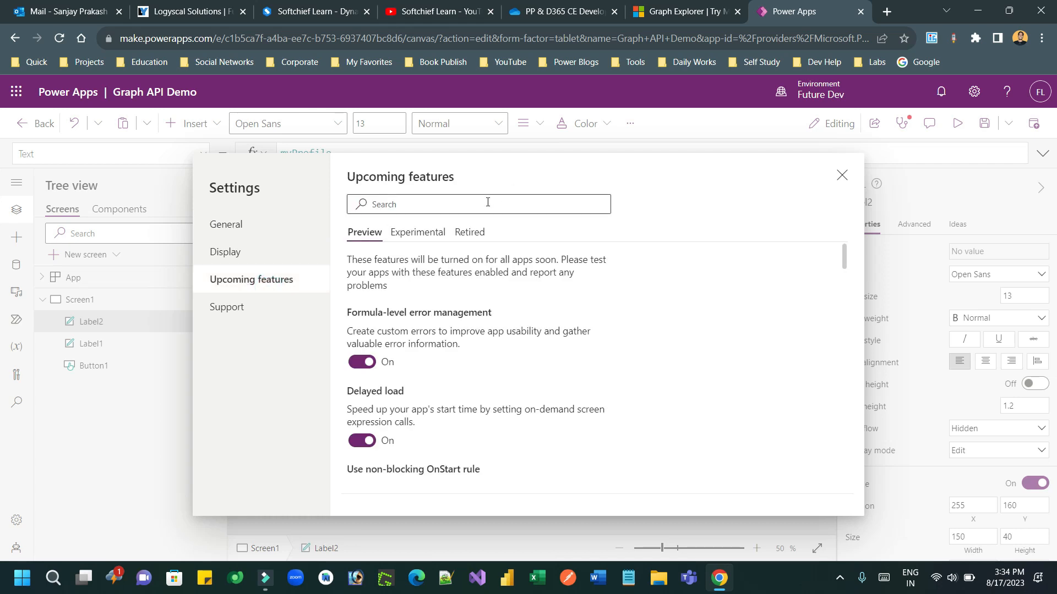
type("unty")
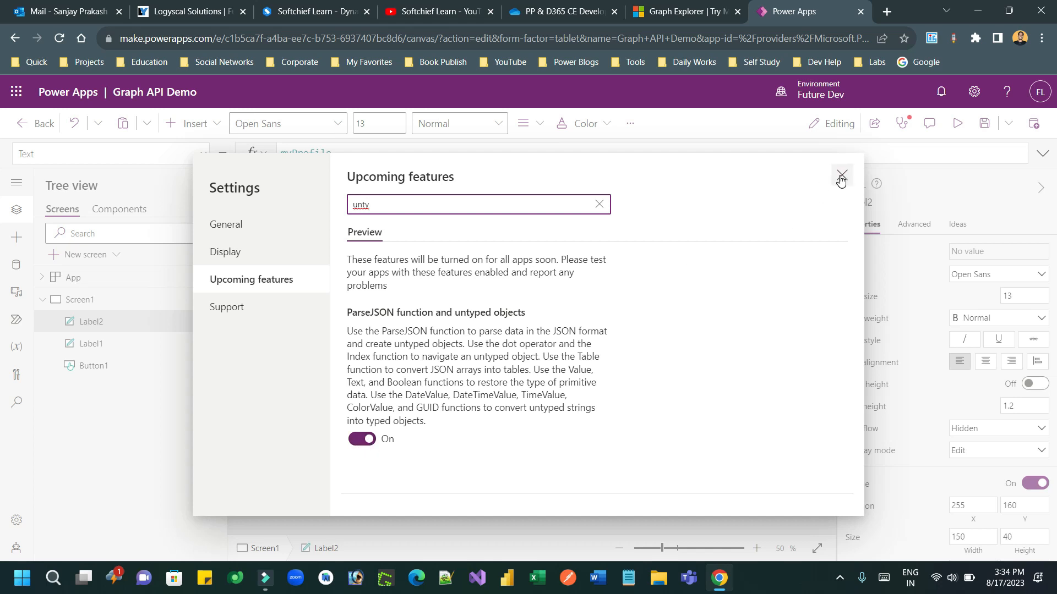
left_click(840, 177)
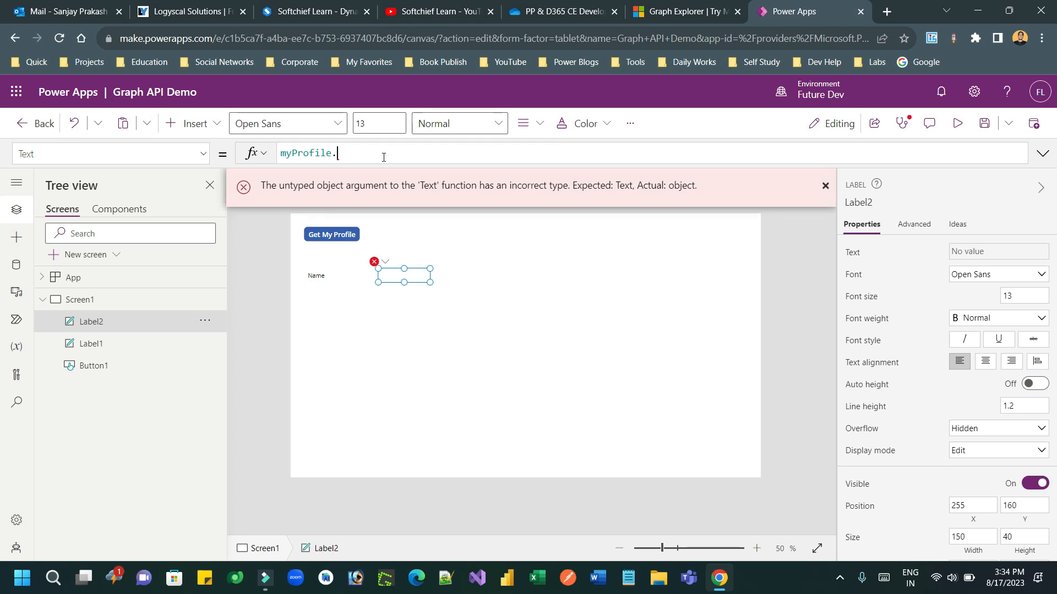
Set the second label's Text to myProfile.displayName so FNU LNU appears
type("myProfile")
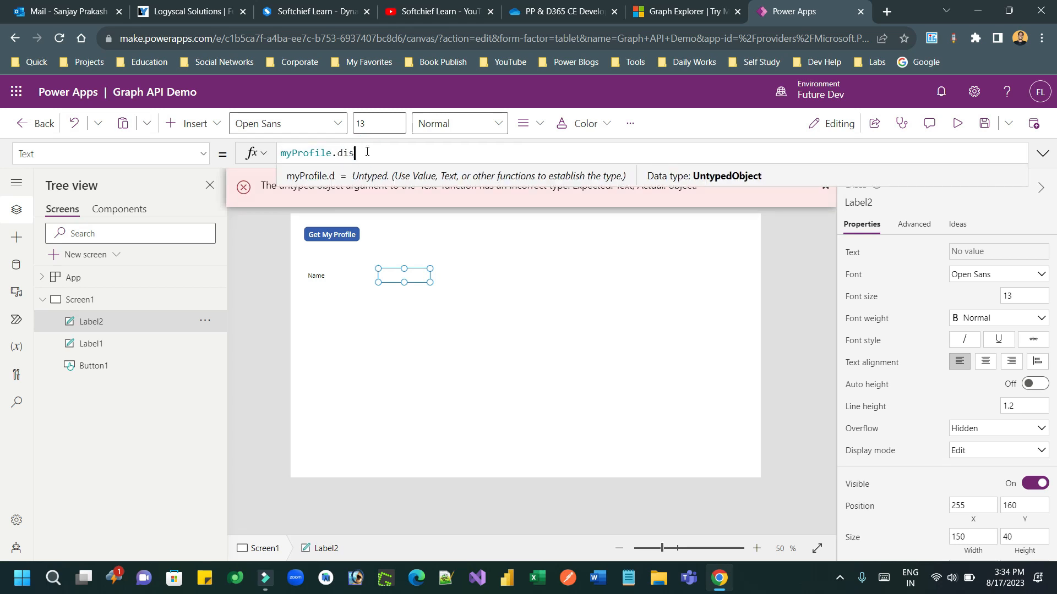
type("p")
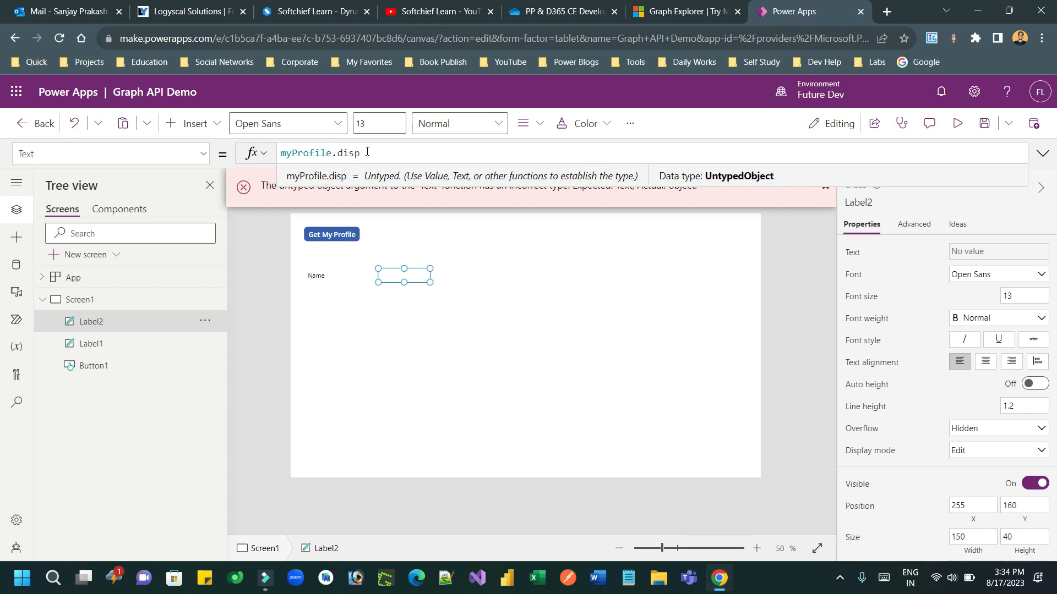
left_click(682, 11)
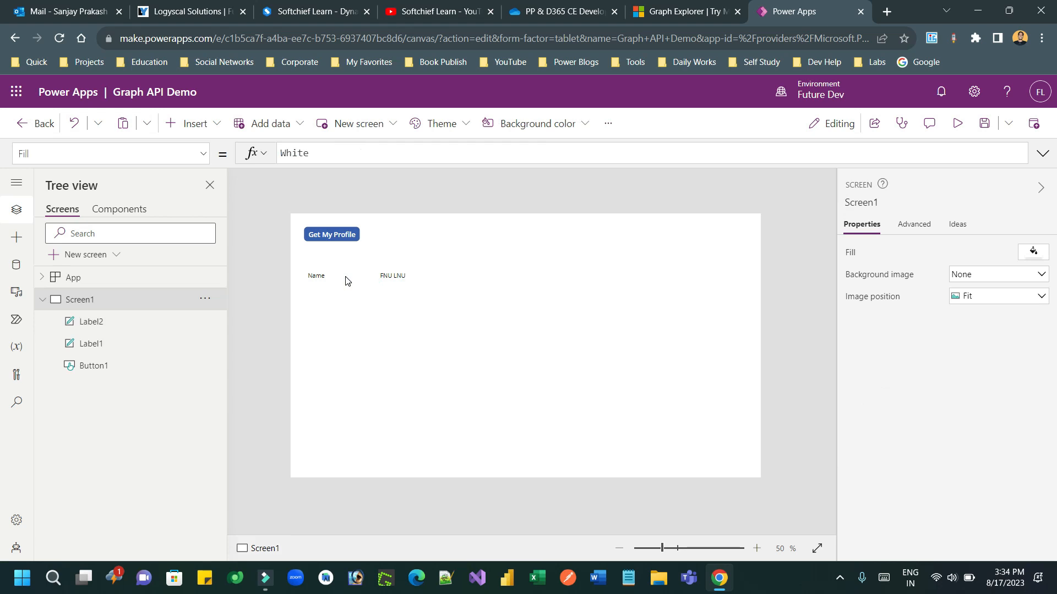
Move the display name label left, zoom the canvas, and bold the Name caption
left_click(390, 276)
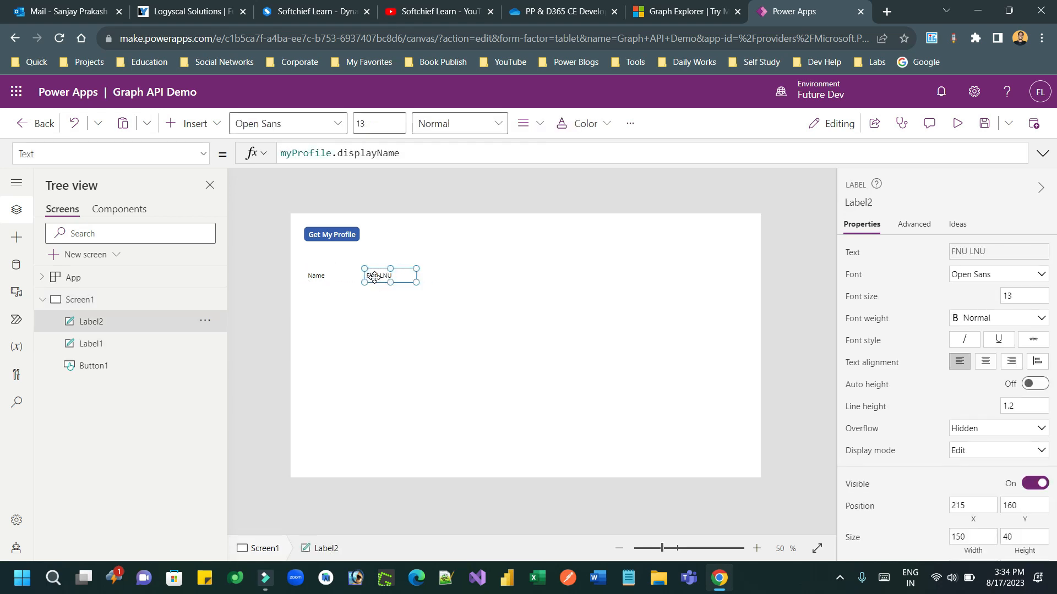
left_click(756, 548)
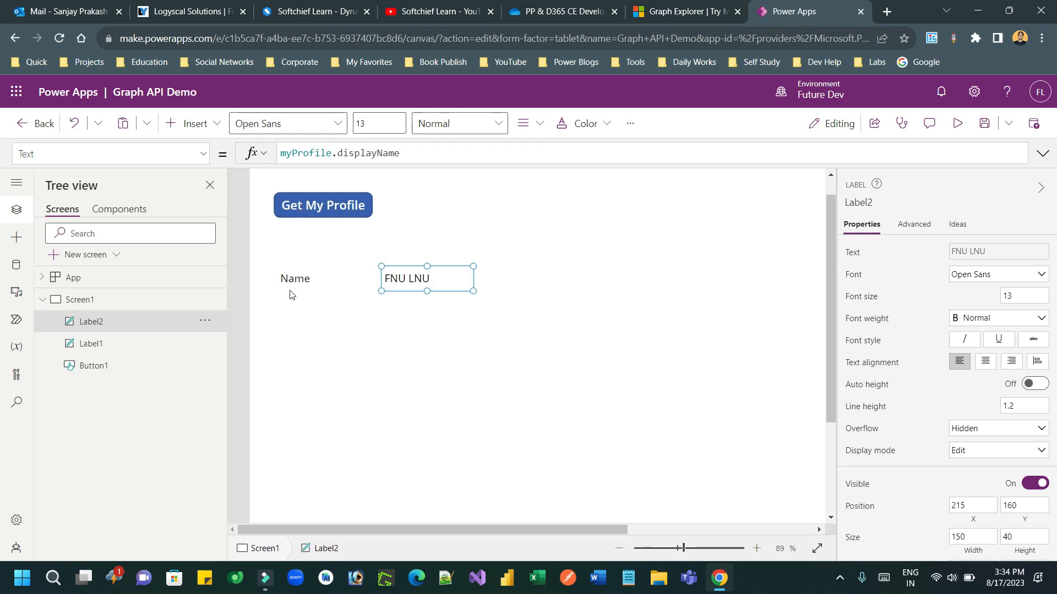
left_click(295, 279)
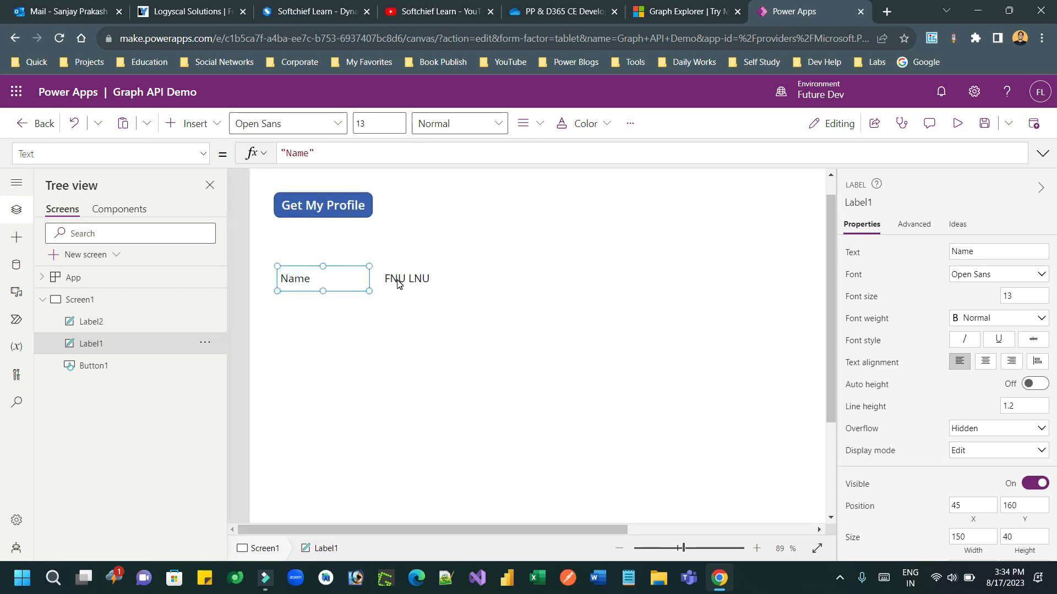
left_click(459, 124)
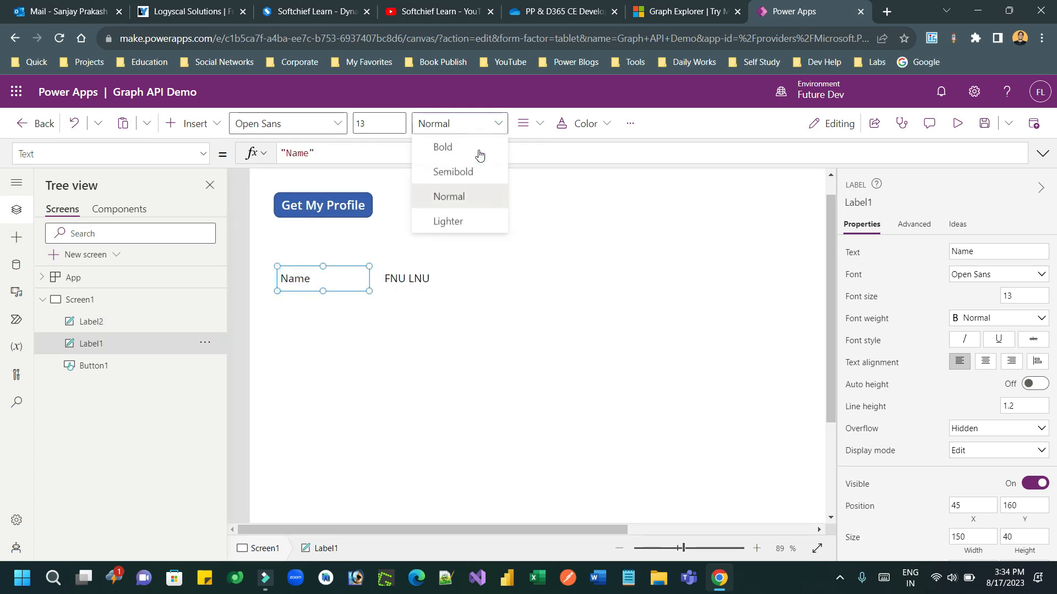
left_click(684, 12)
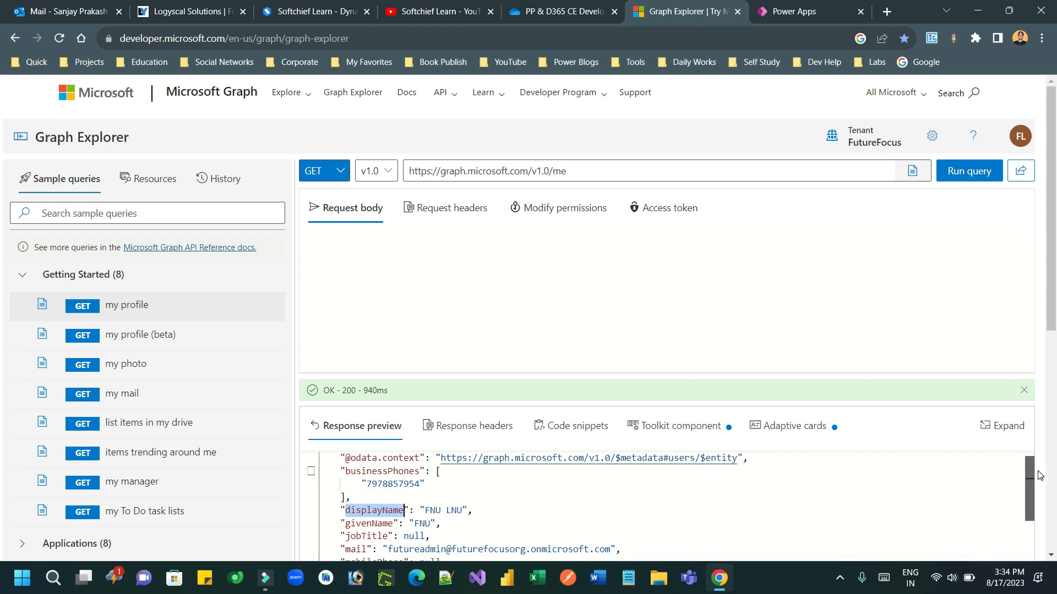
Scroll the /me response preview and highlight the mail field line
scroll("down", 3)
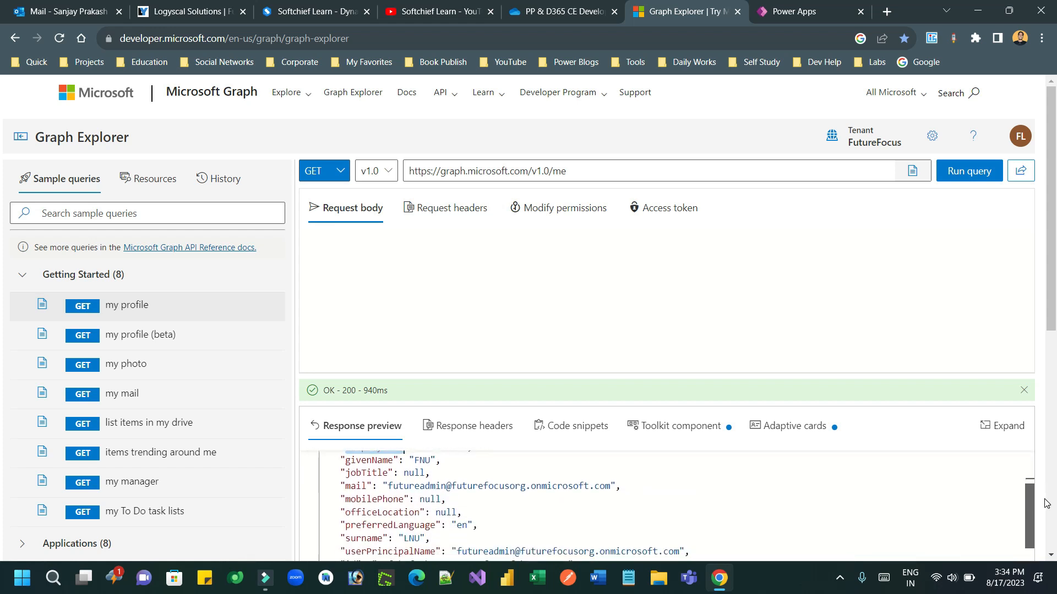
scroll("down", 3)
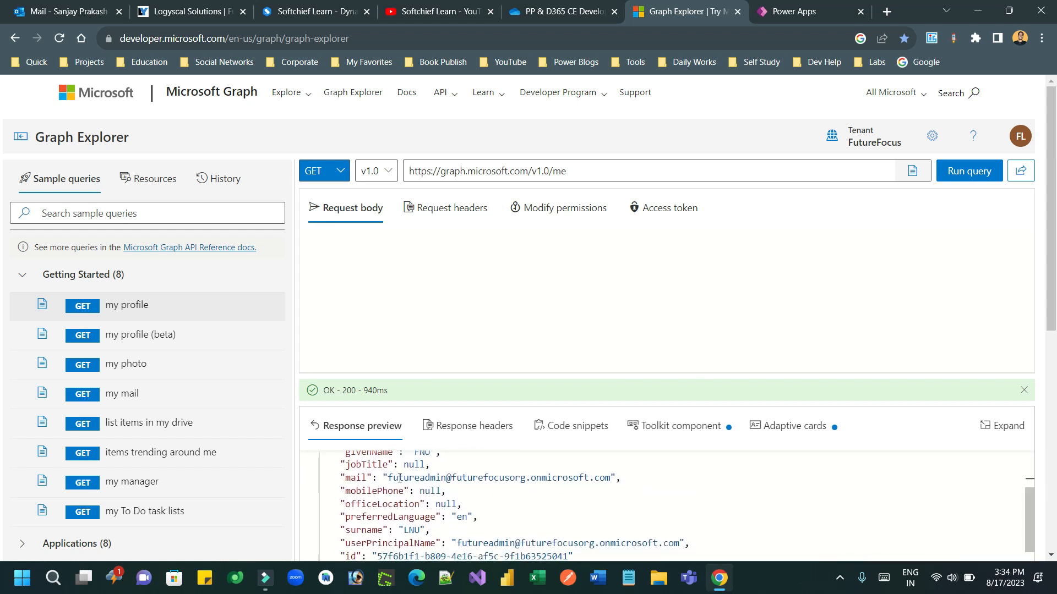
left_click_drag(340, 464, 475, 478)
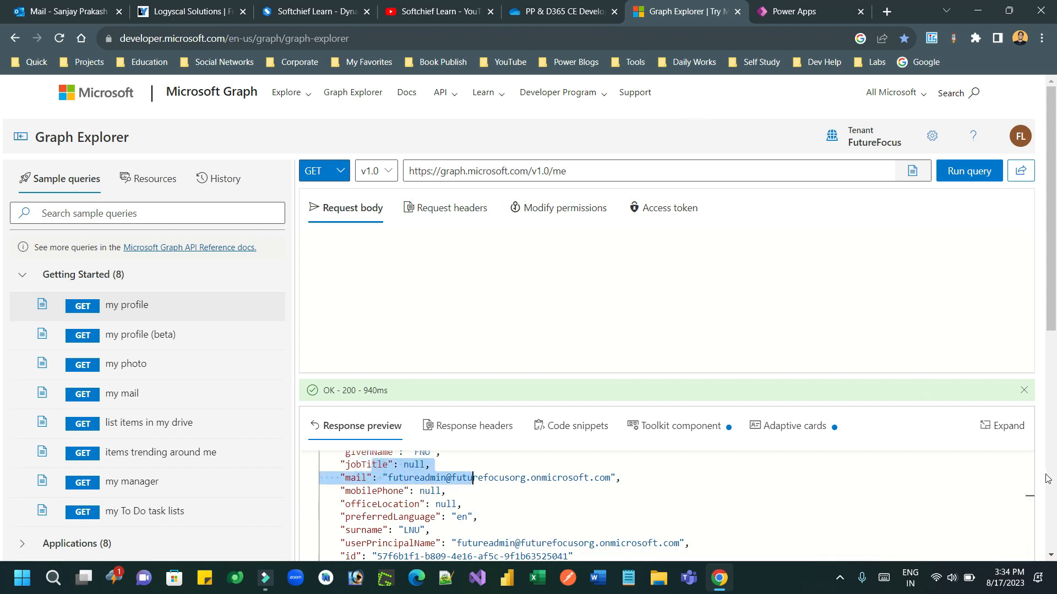
scroll("down", 3)
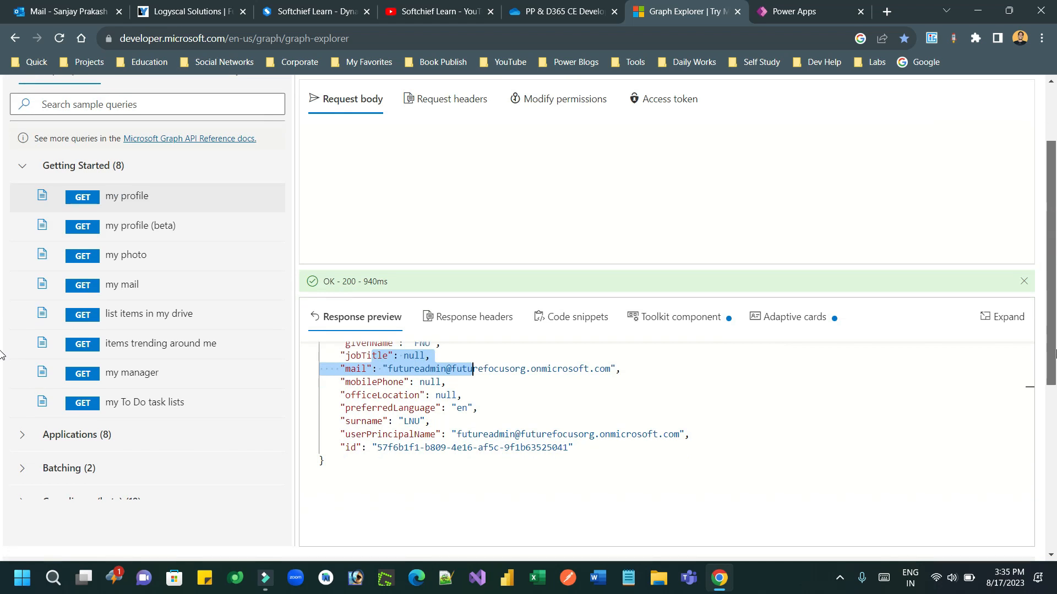
left_click(800, 11)
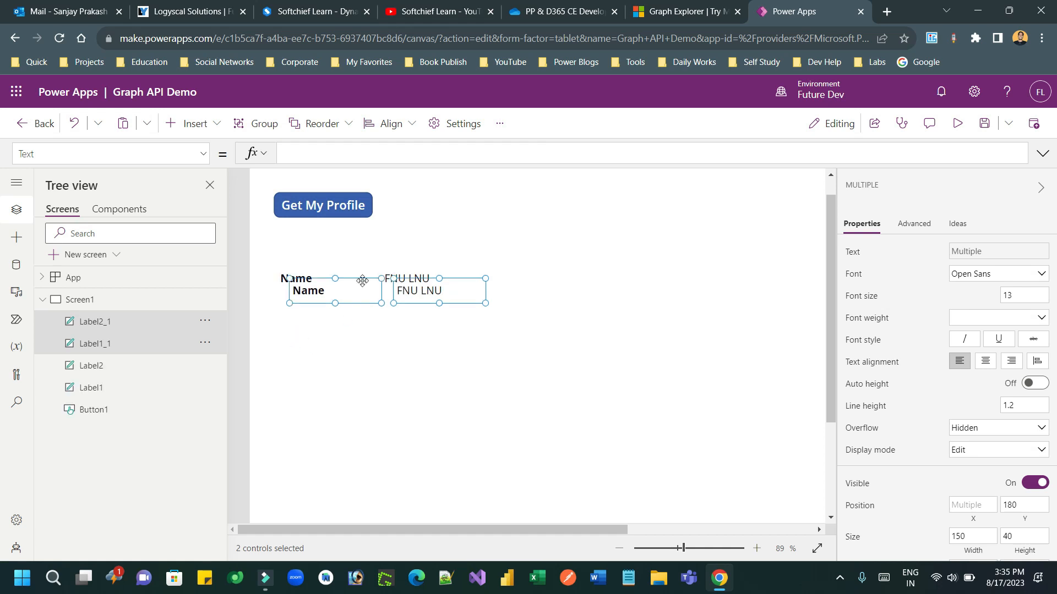
Place the copied row below Name and bind its value label to myProfile.mail
left_click_drag(362, 280, 404, 327)
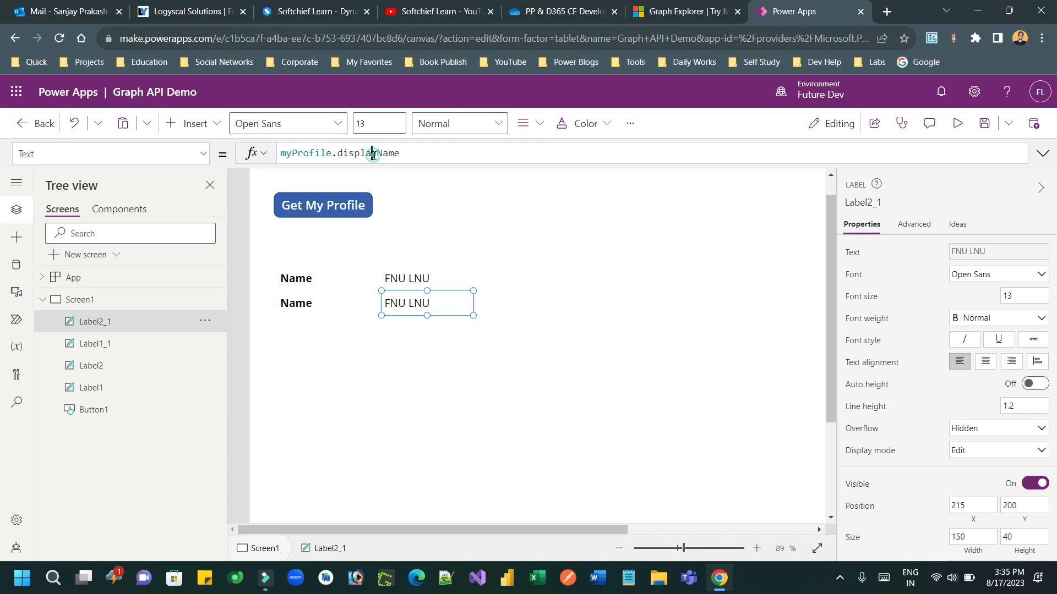
type("myProfile.email")
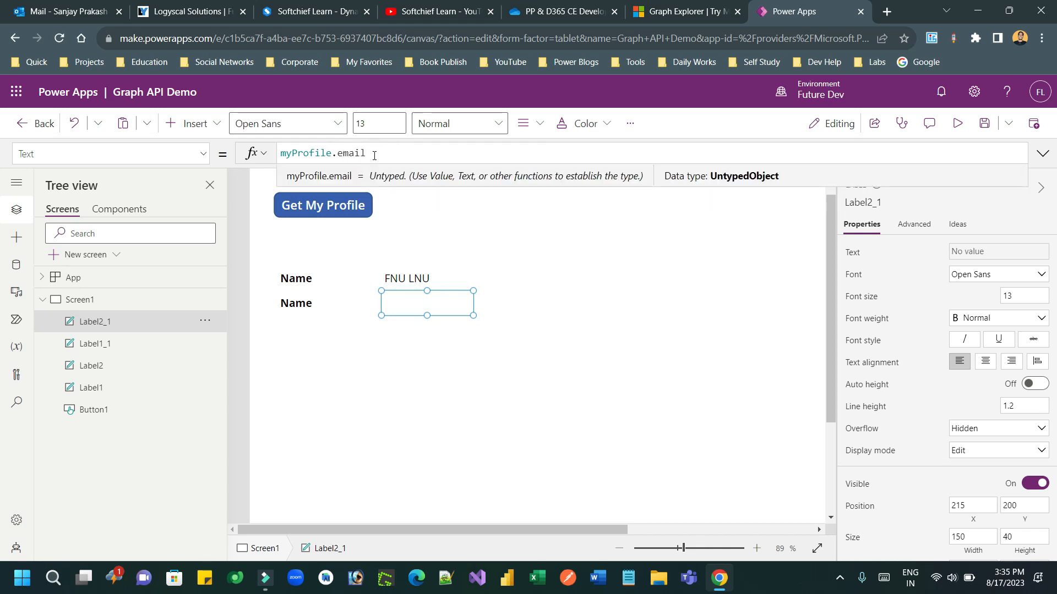
left_click(685, 11)
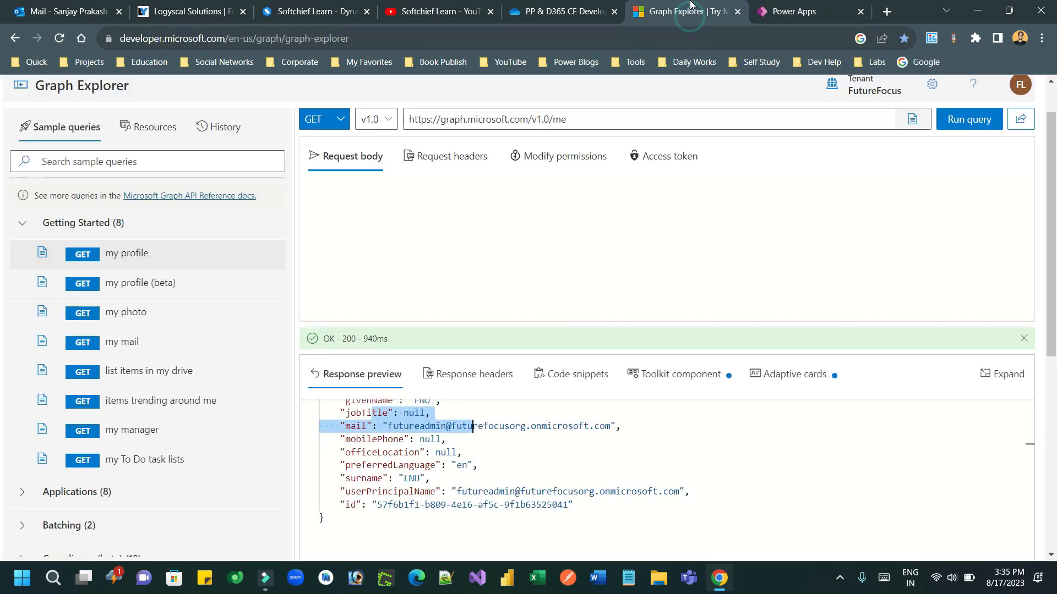
left_click(802, 12)
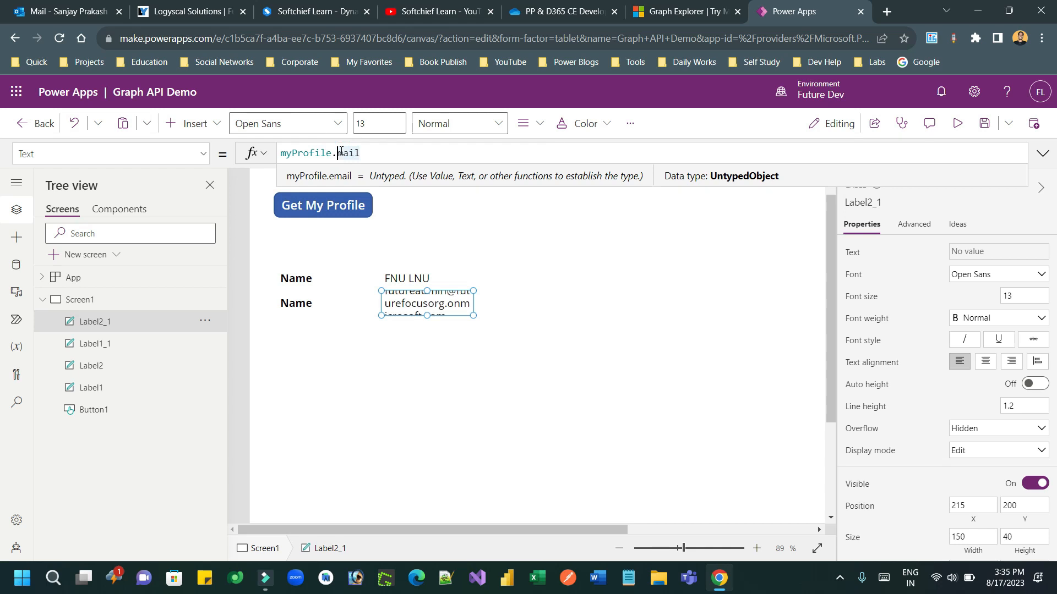
left_click(474, 291)
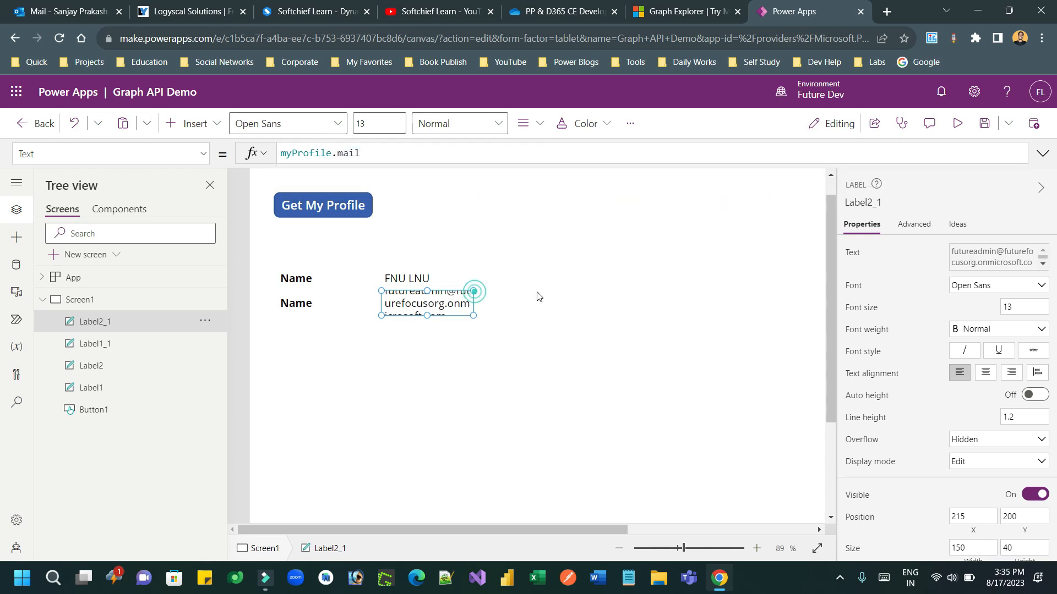
left_click(528, 380)
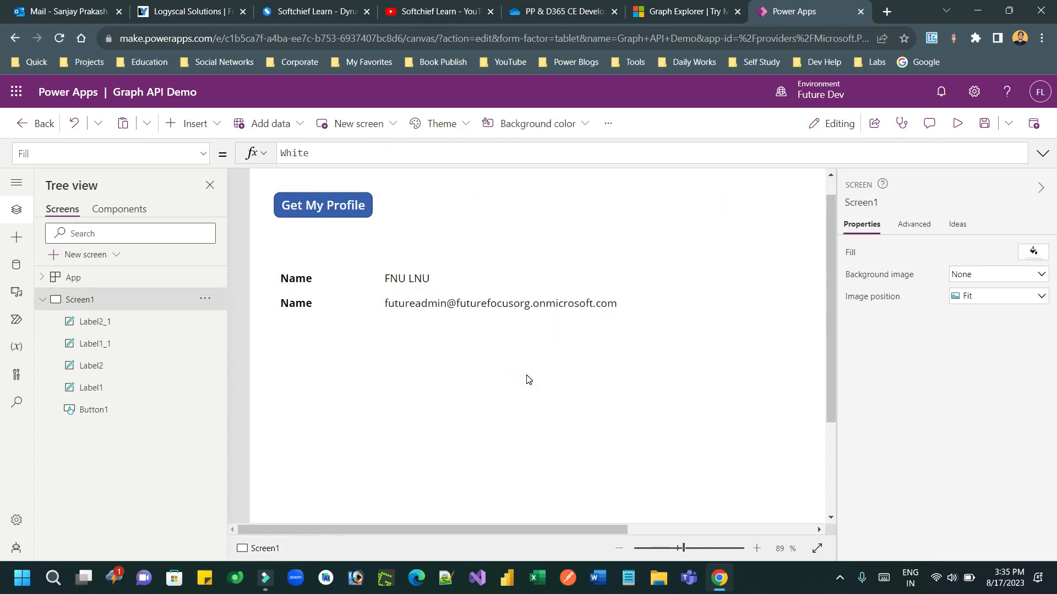
Rename the second caption to 'Email' and load Graph Explorer's my photo sample query
left_click(296, 303)
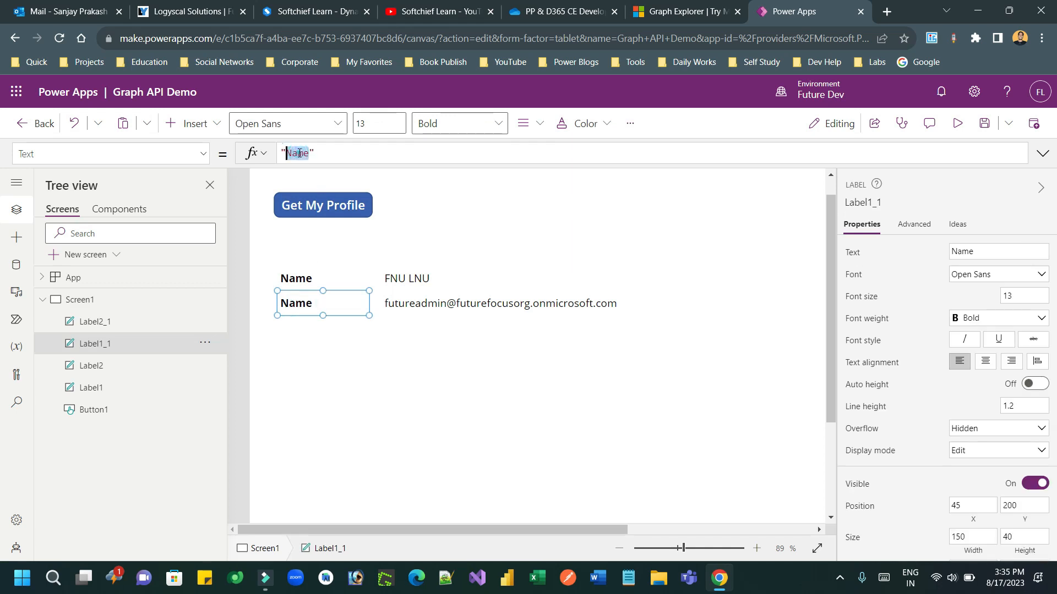
type("Email")
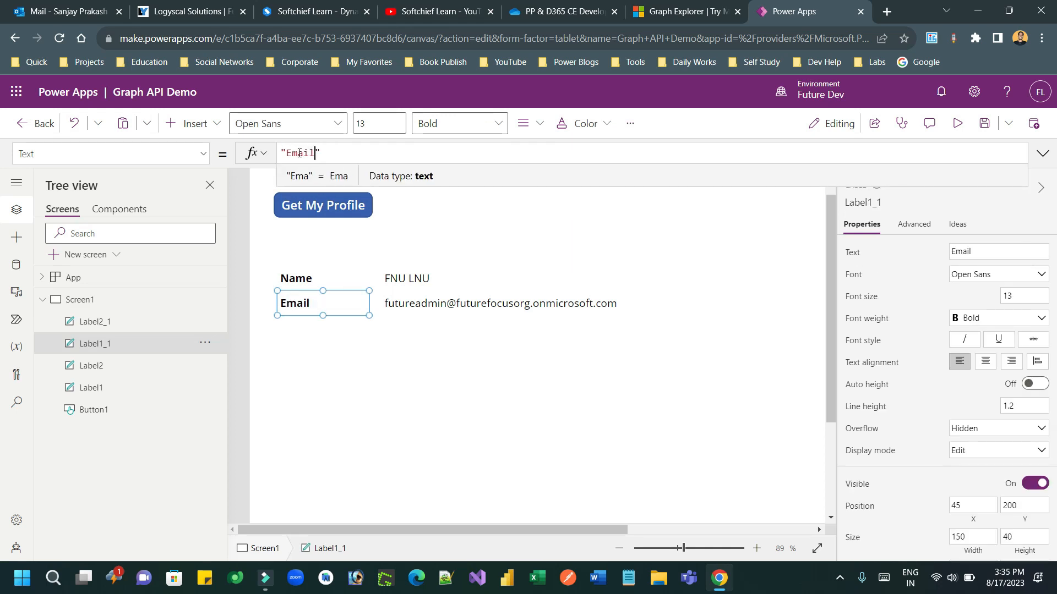
left_click(369, 344)
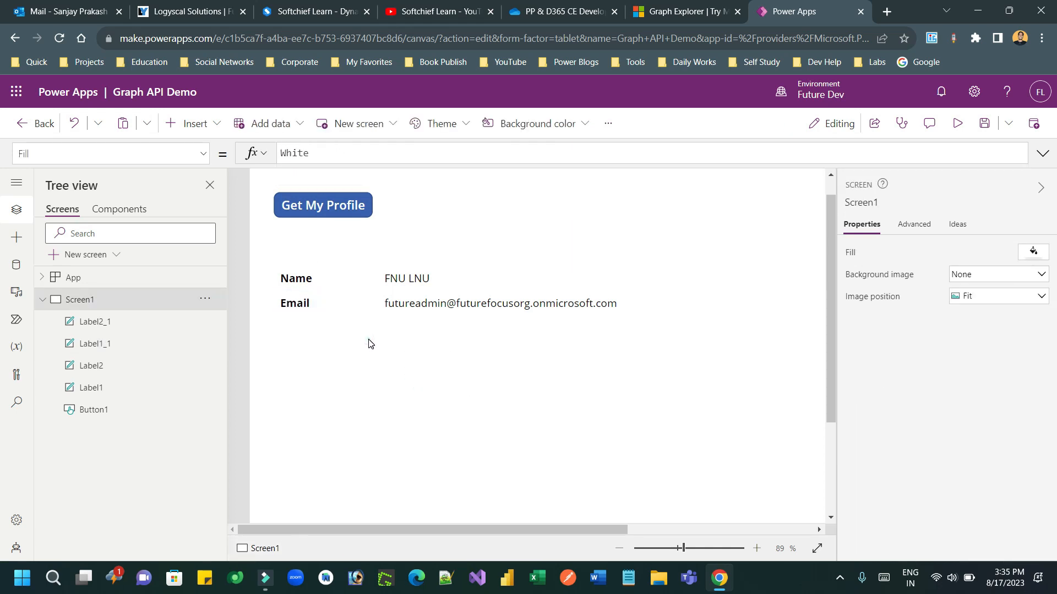
mouse_move(615, 387)
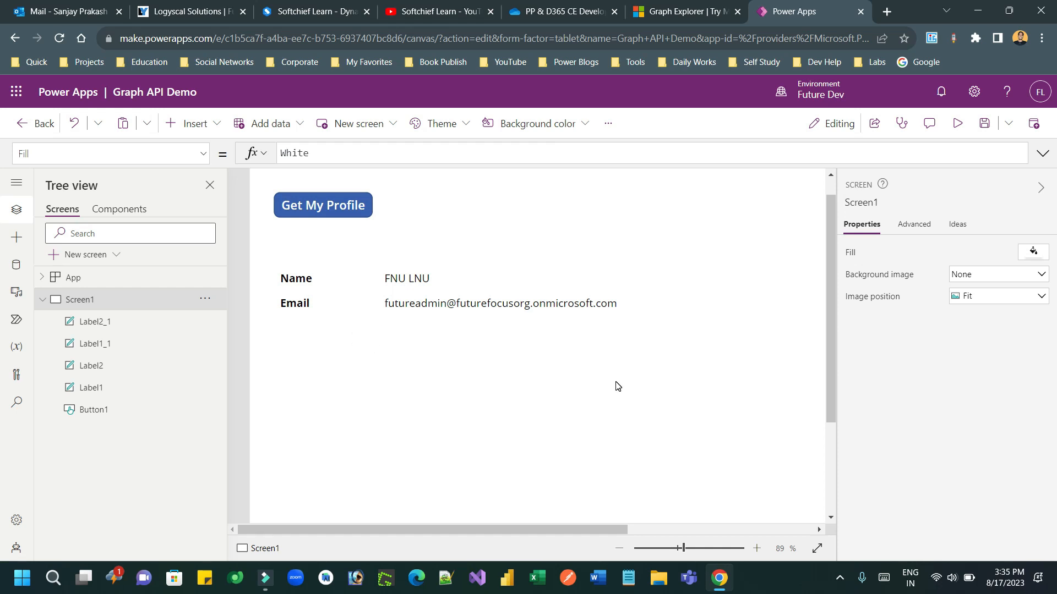
left_click(683, 12)
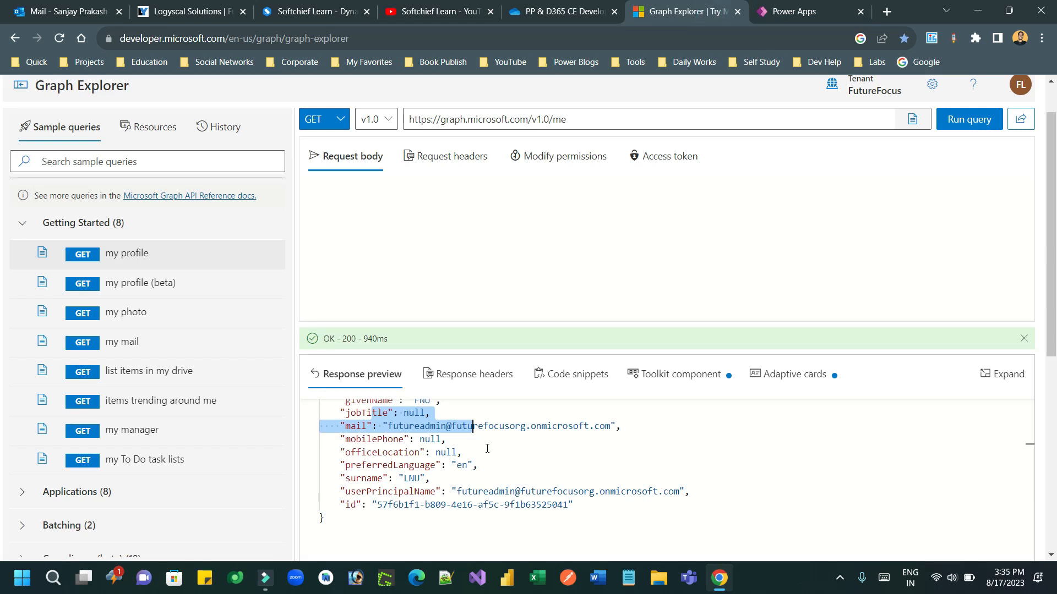
left_click(126, 312)
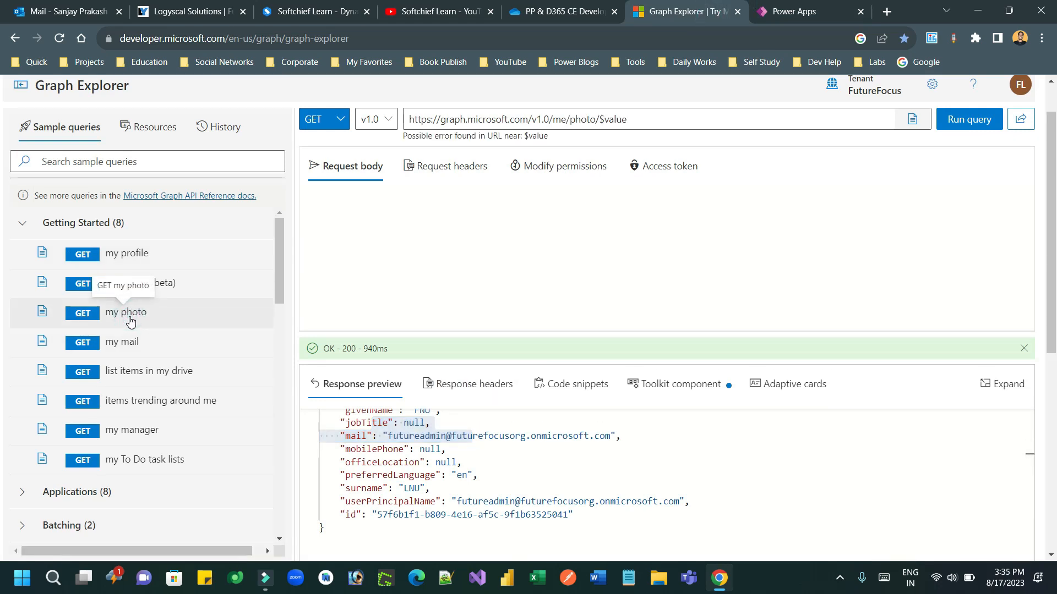